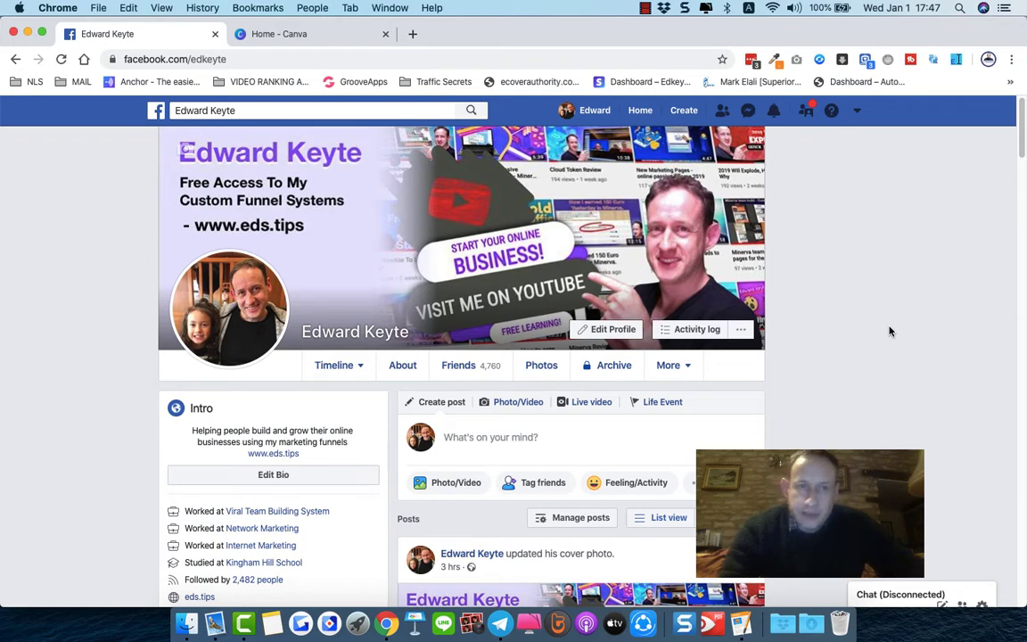
scroll(down, 3)
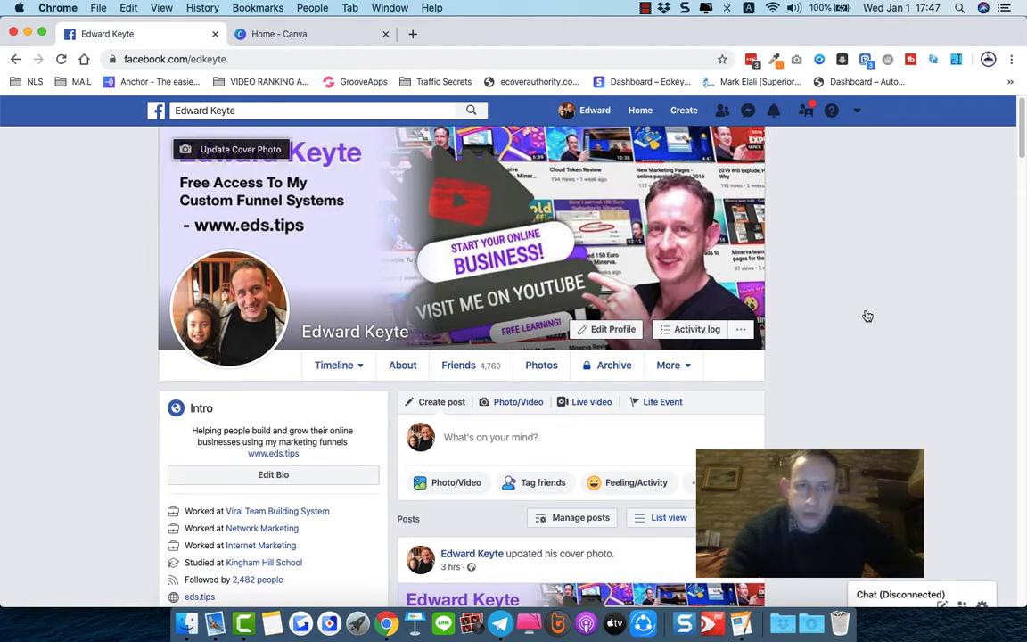
mouse_move(431, 262)
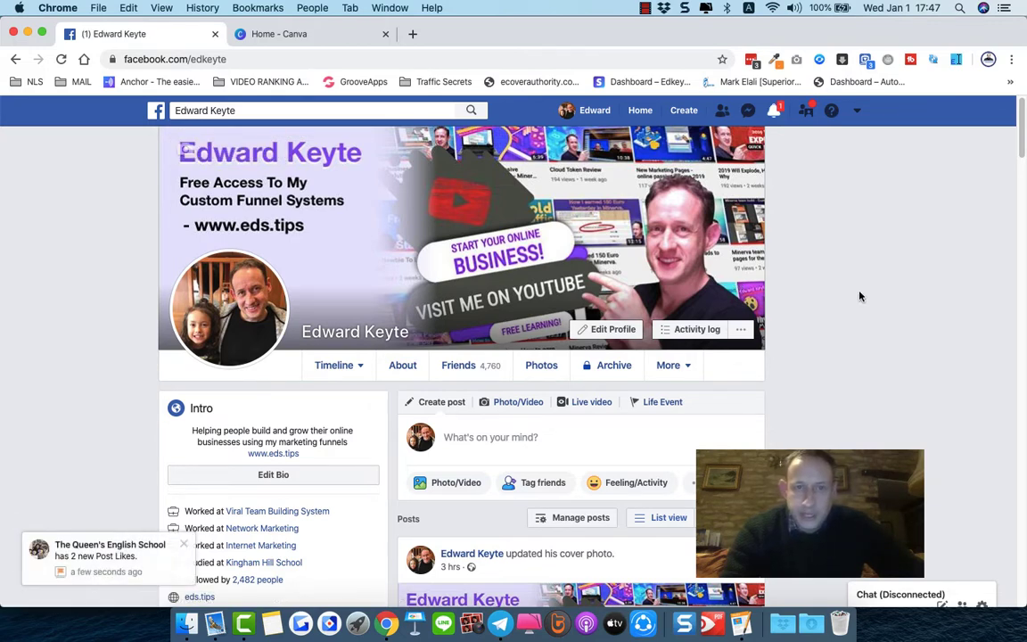
mouse_move(888, 296)
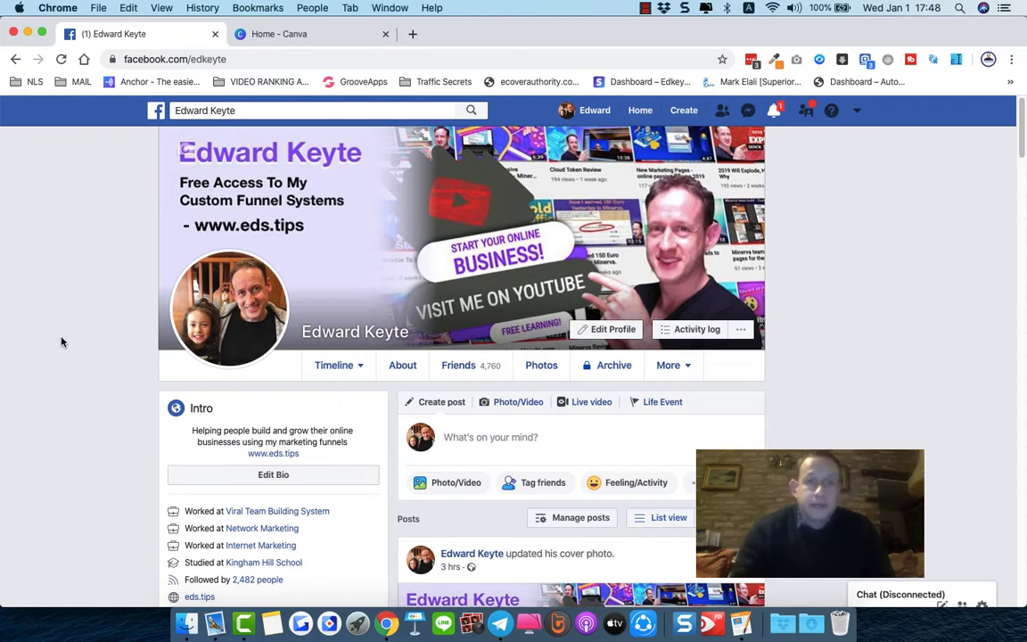
mouse_move(230, 150)
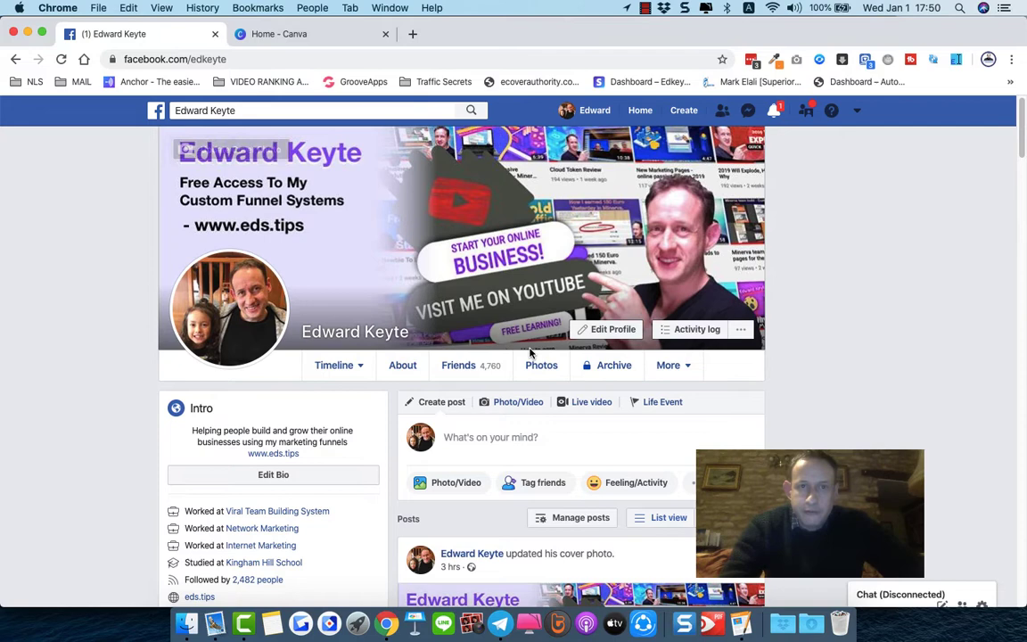
mouse_move(447, 300)
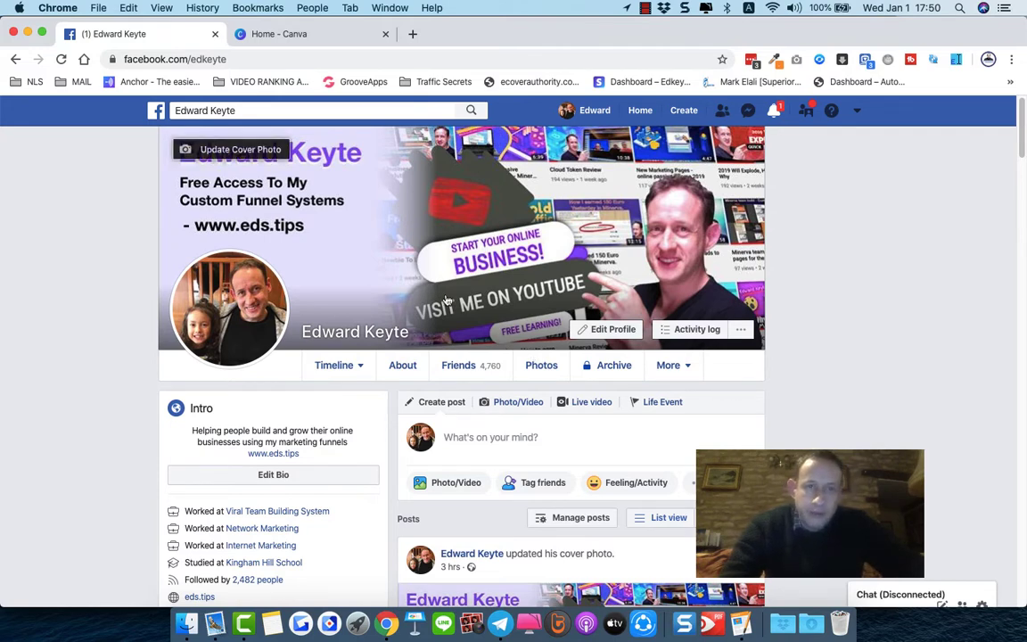
mouse_move(125, 403)
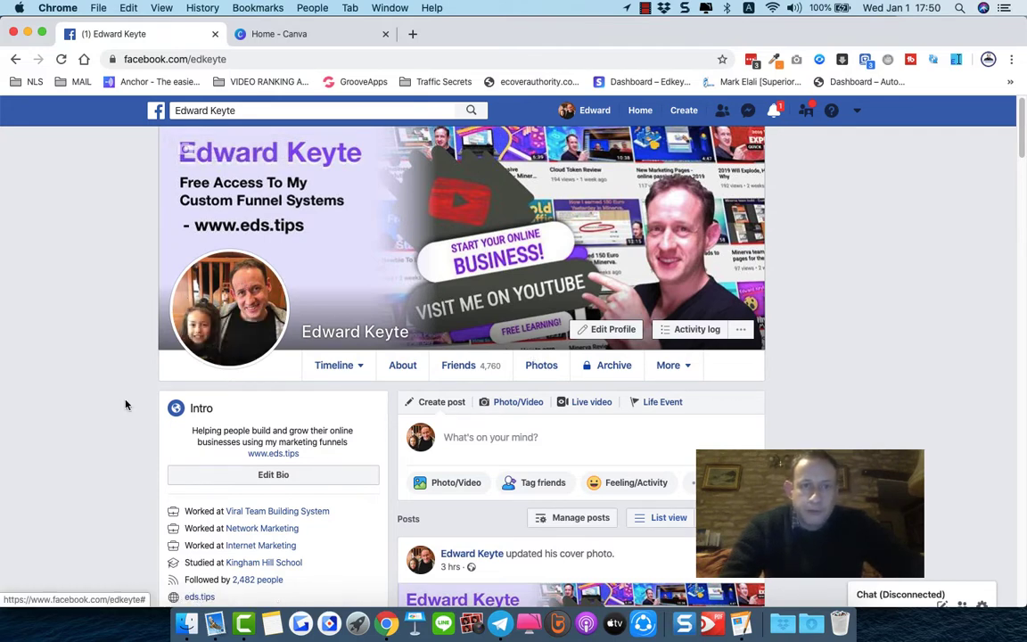
scroll(down, 3)
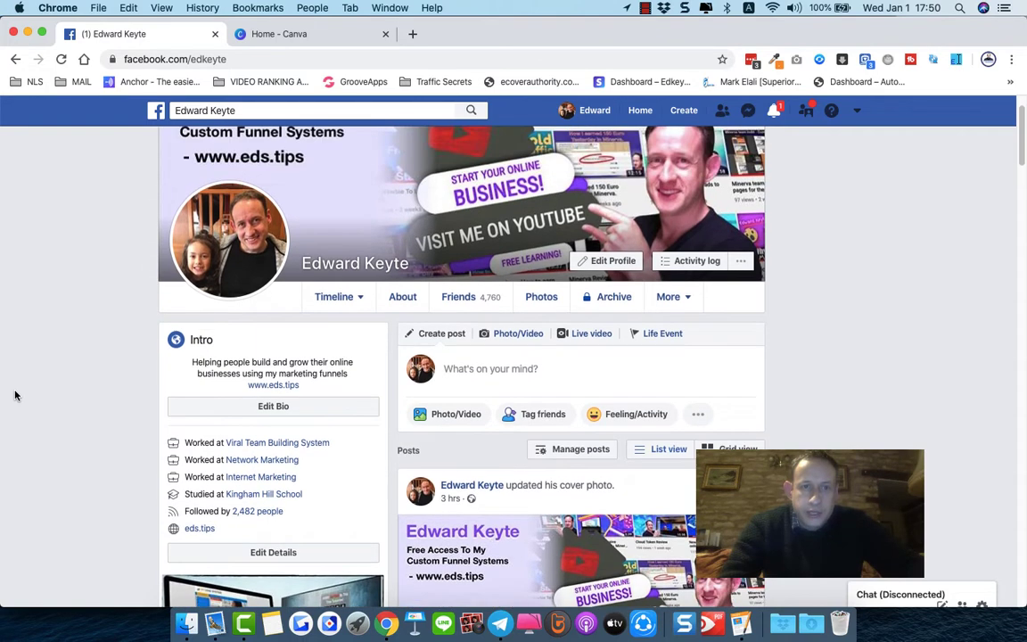
mouse_move(219, 403)
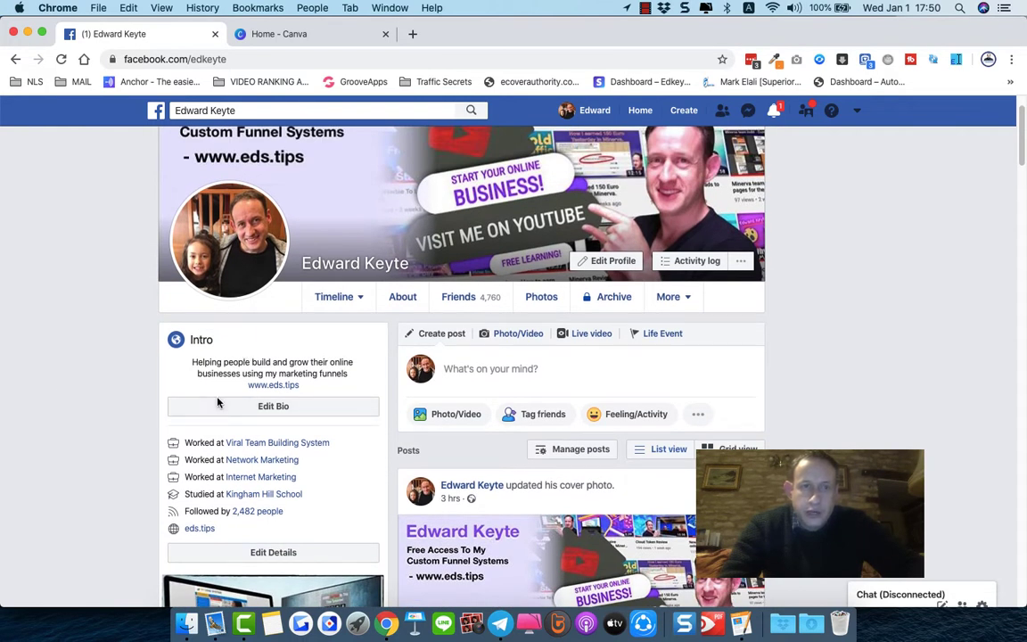
mouse_move(193, 366)
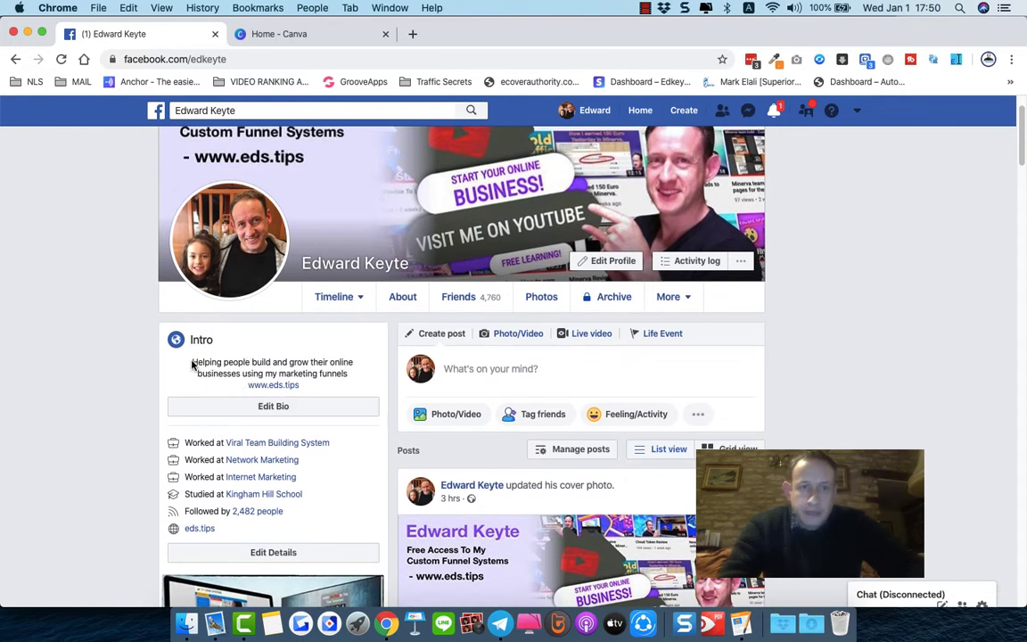
mouse_move(346, 385)
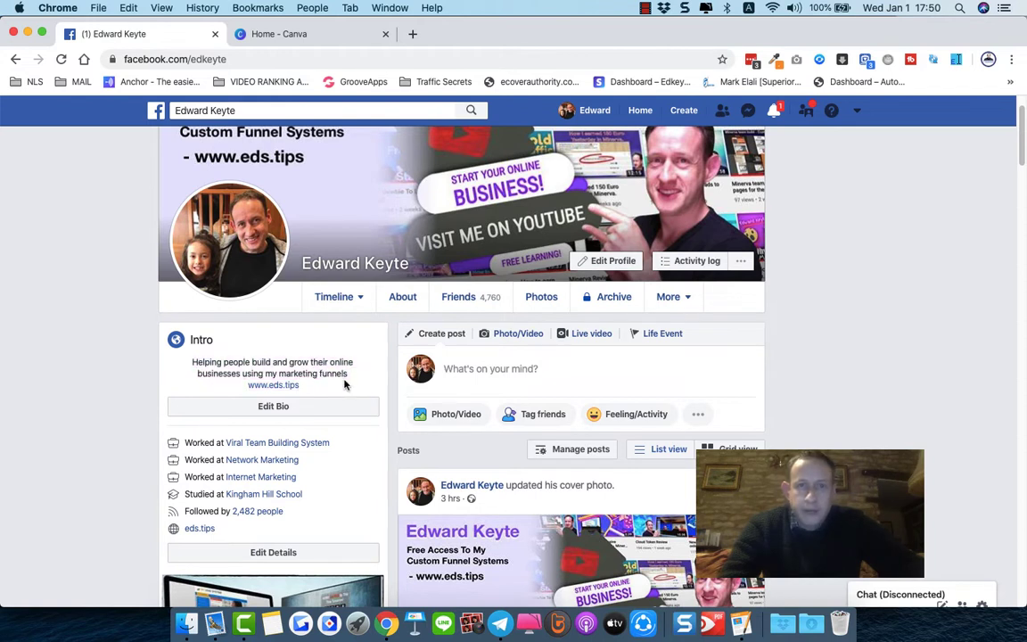
mouse_move(253, 392)
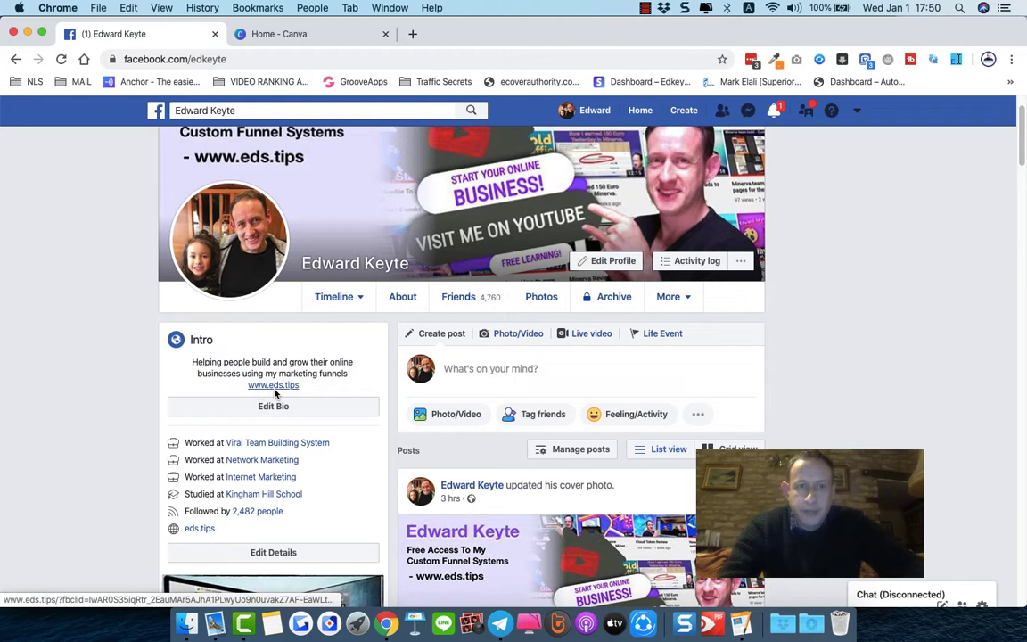
mouse_move(180, 378)
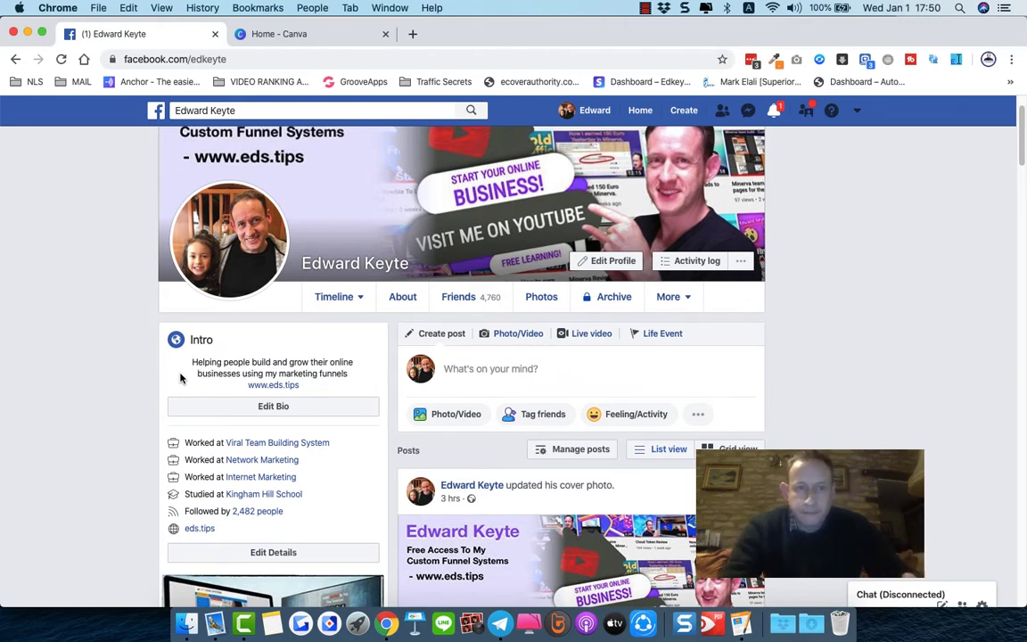
scroll(down, 3)
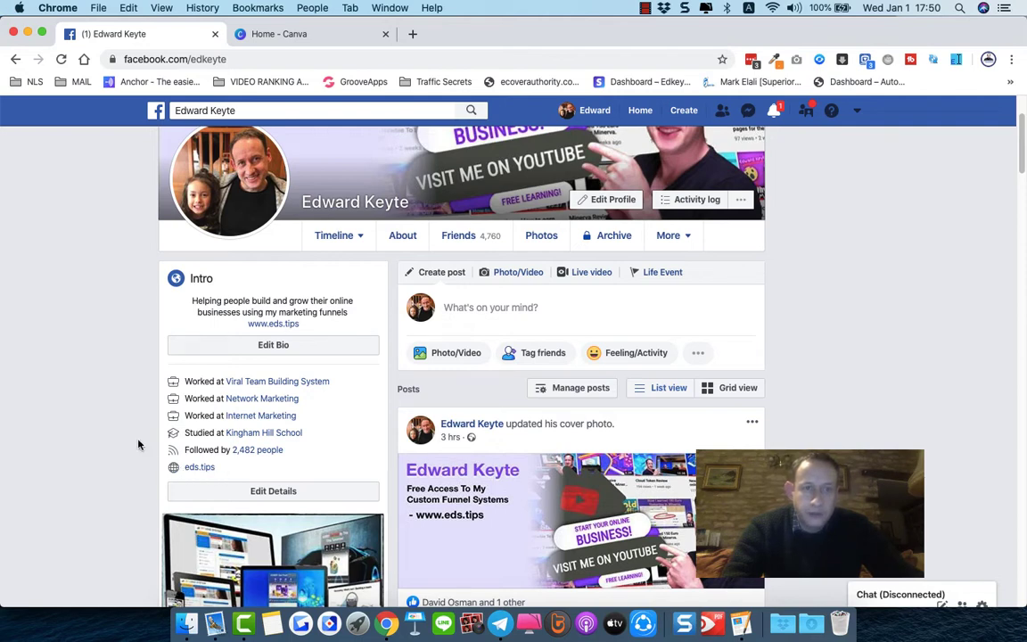
Scroll to the Featured section showing the My Lead System graphic with its funnel and eds.tips links
scroll(down, 3)
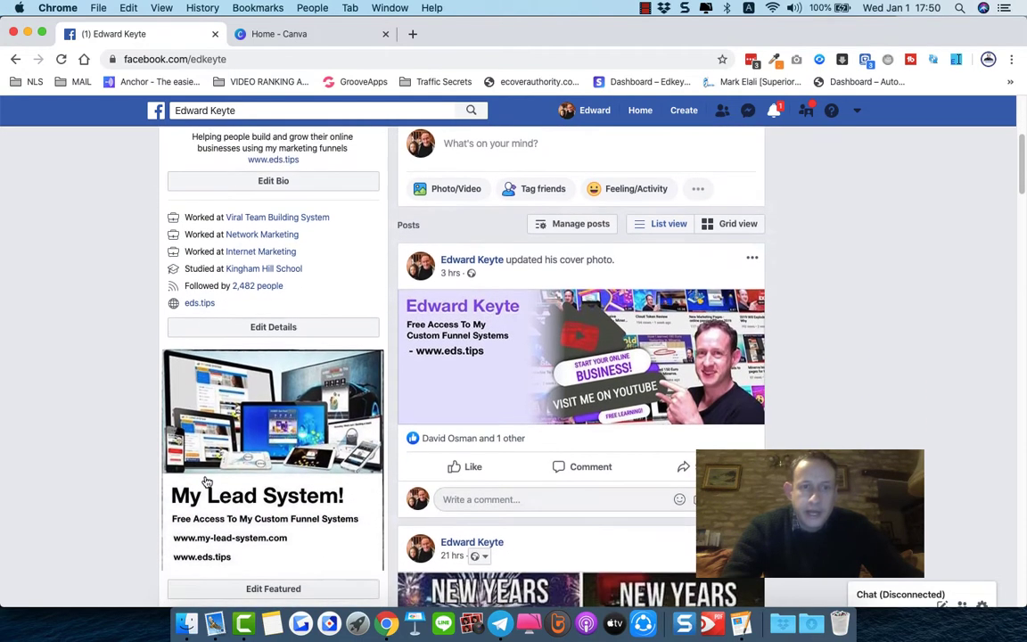
scroll(down, 3)
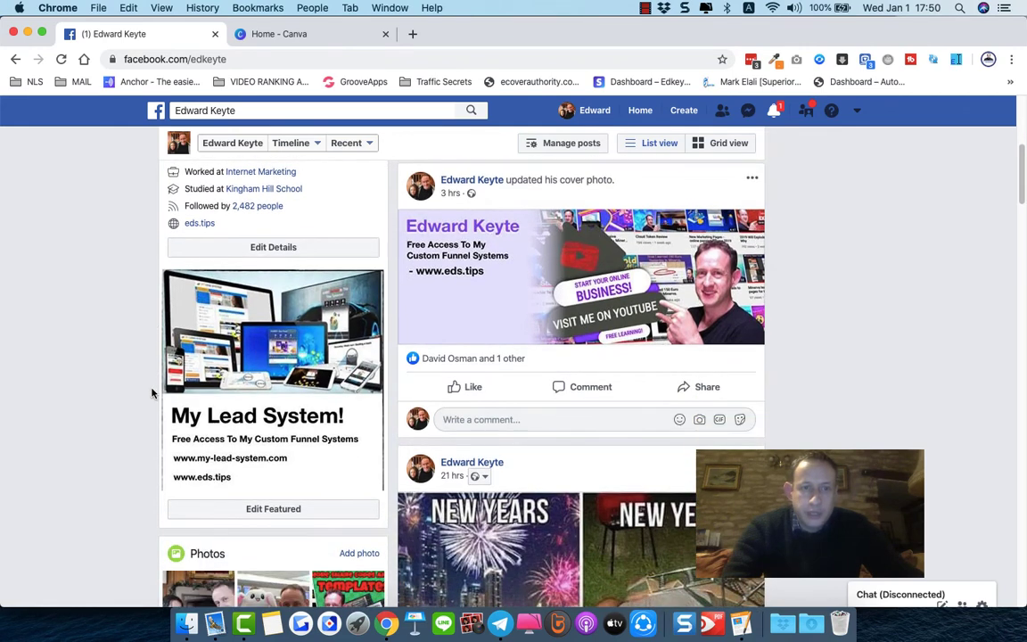
mouse_move(121, 417)
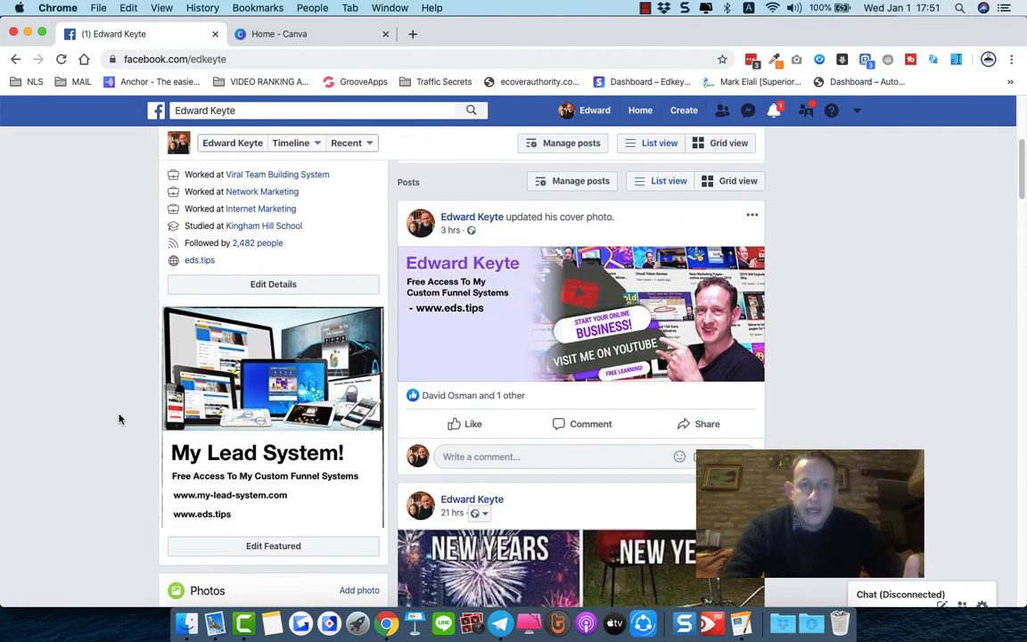
scroll(down, 3)
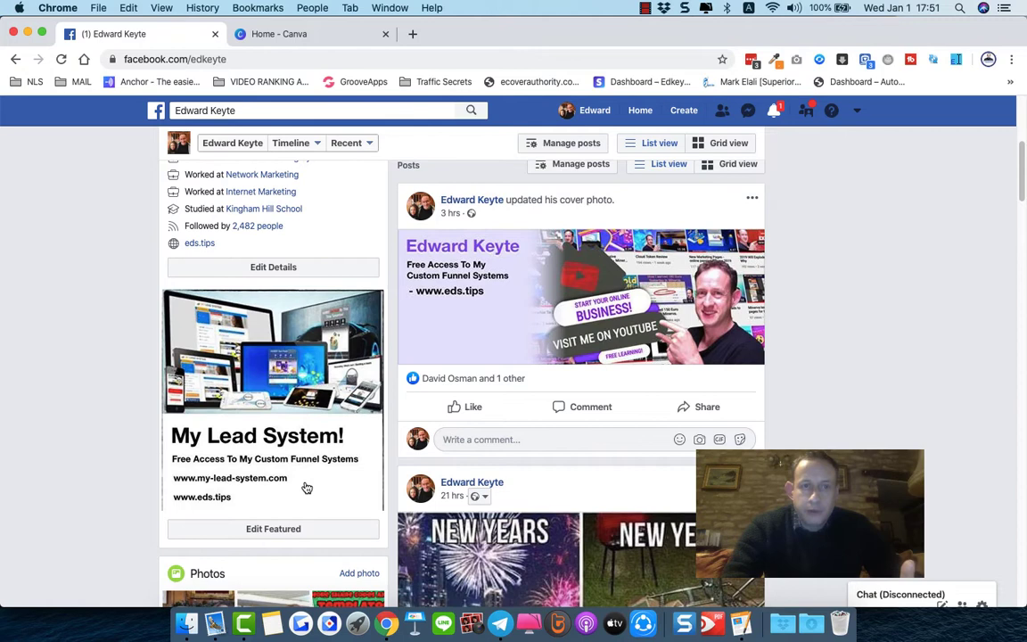
mouse_move(161, 394)
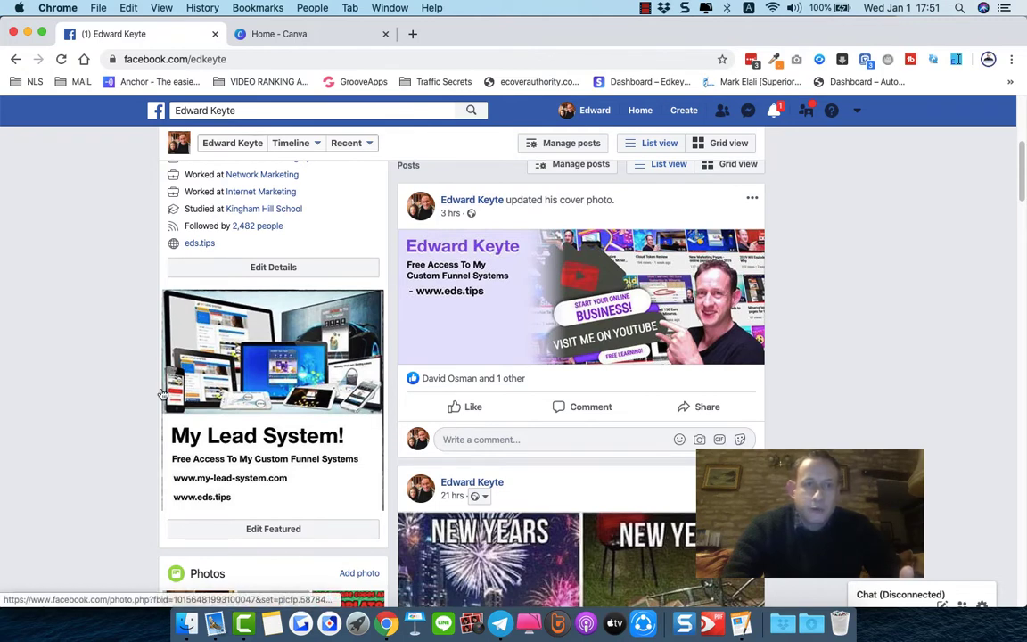
mouse_move(178, 461)
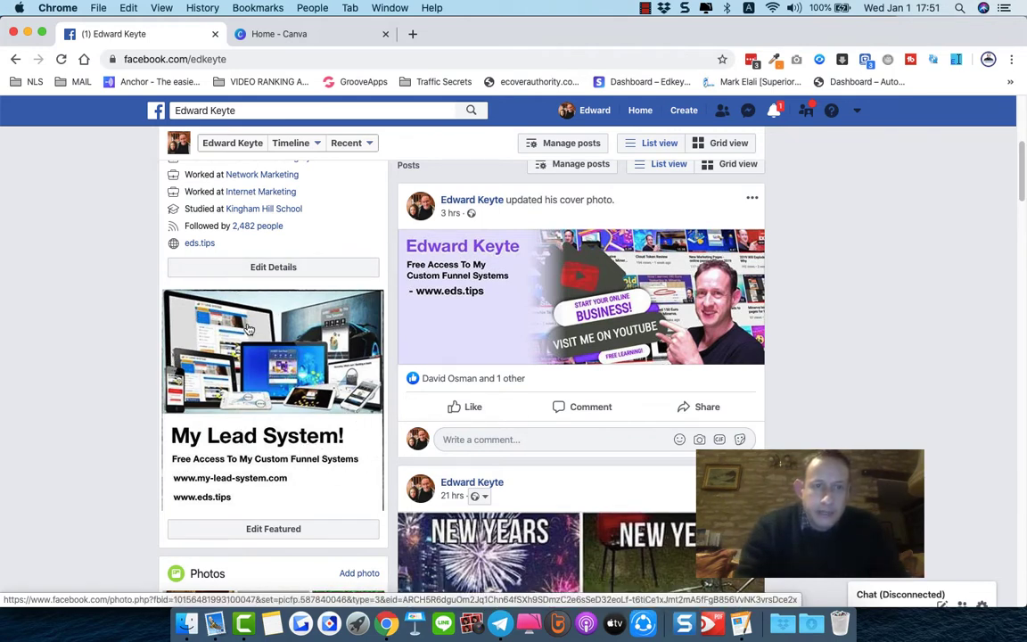
mouse_move(164, 380)
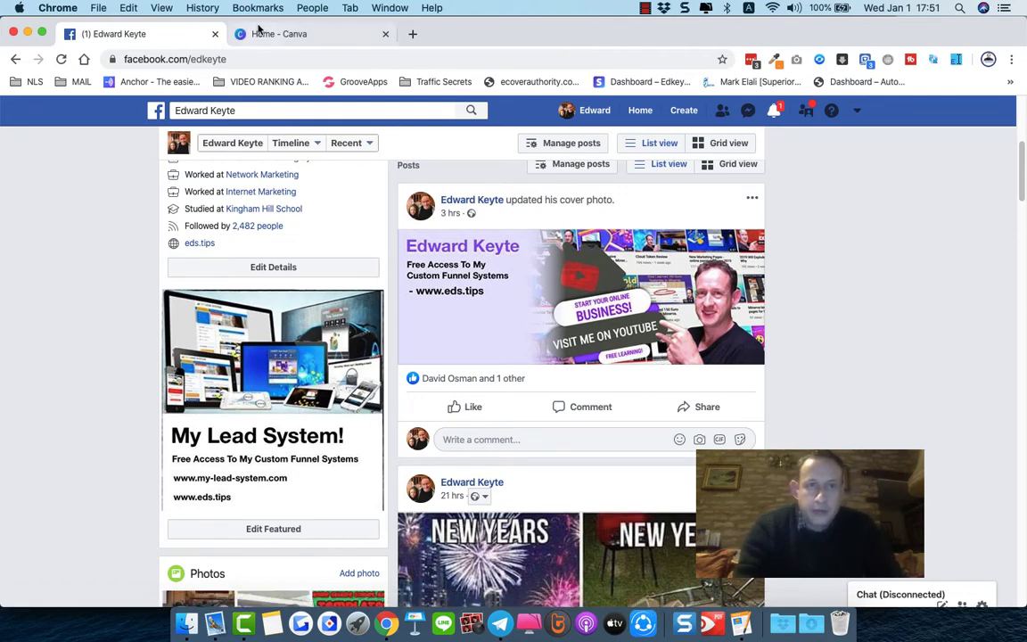
Glance at the Canva tab and its web address, then return to the Facebook profile
click(303, 34)
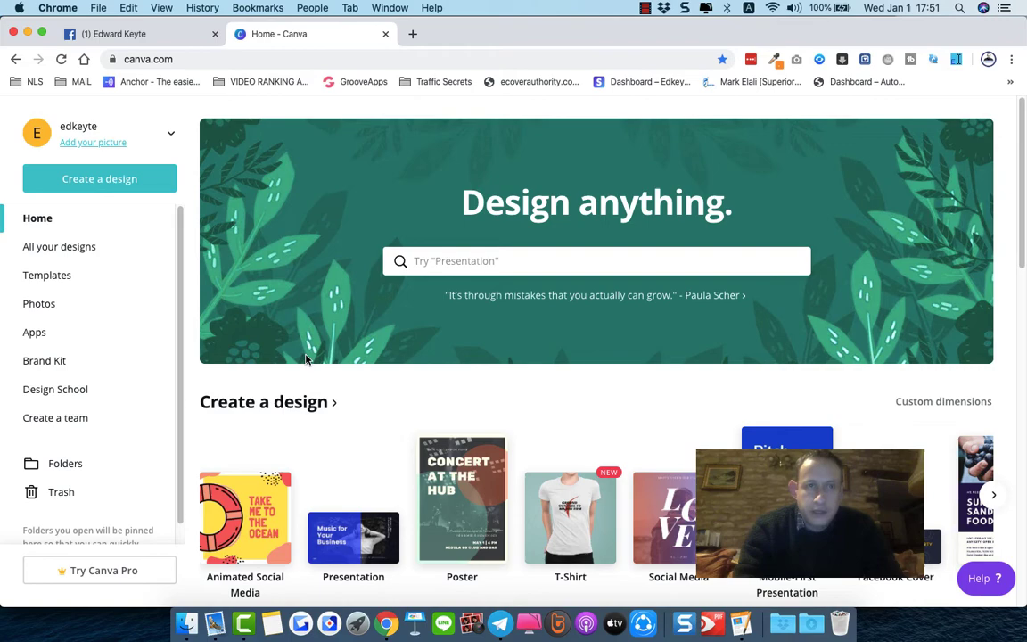
click(152, 59)
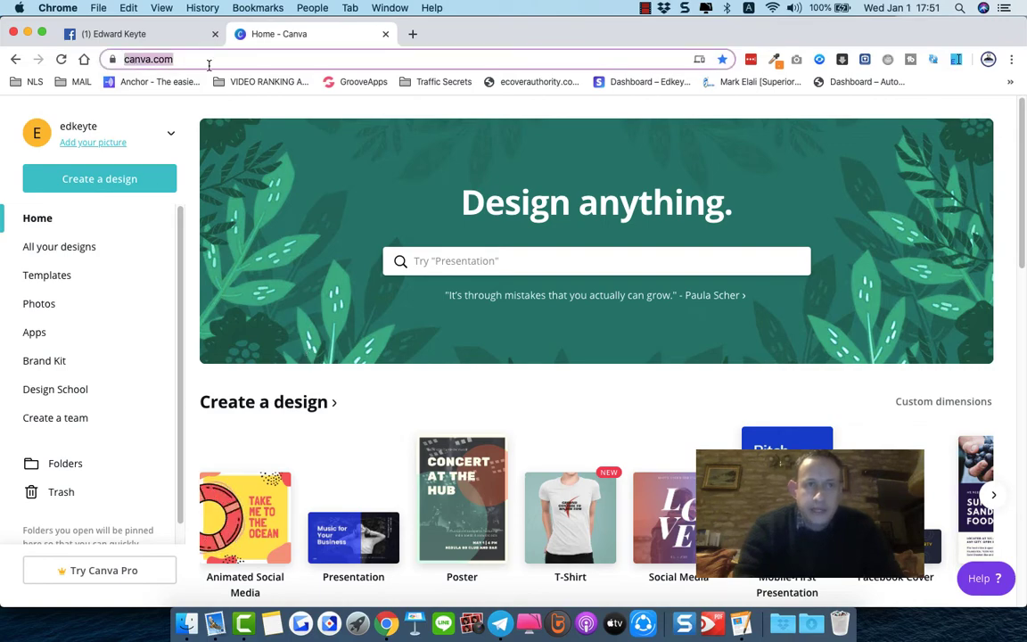
click(134, 35)
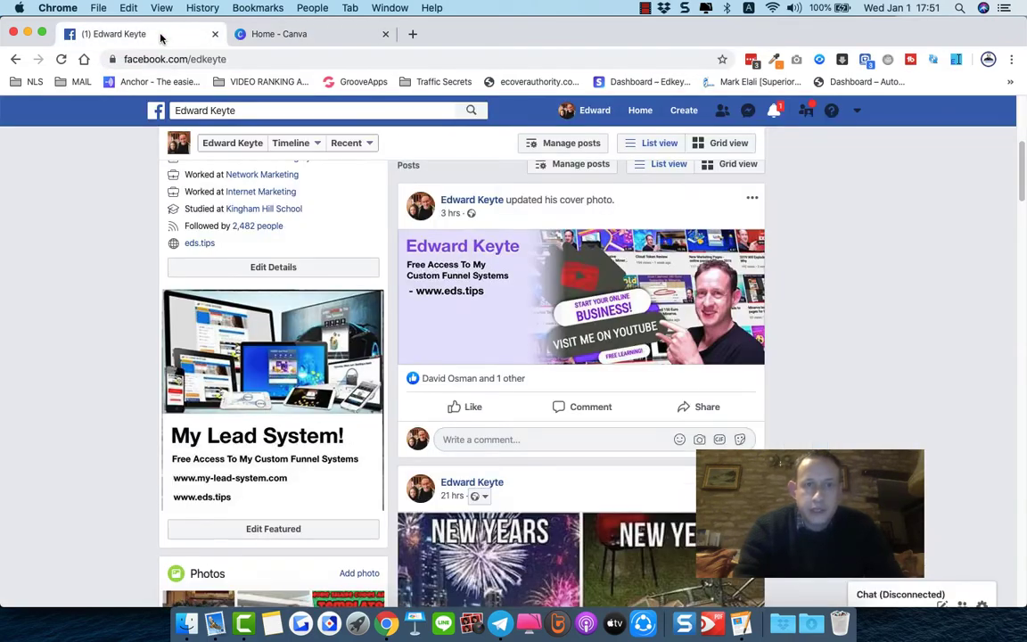
scroll(up, 3)
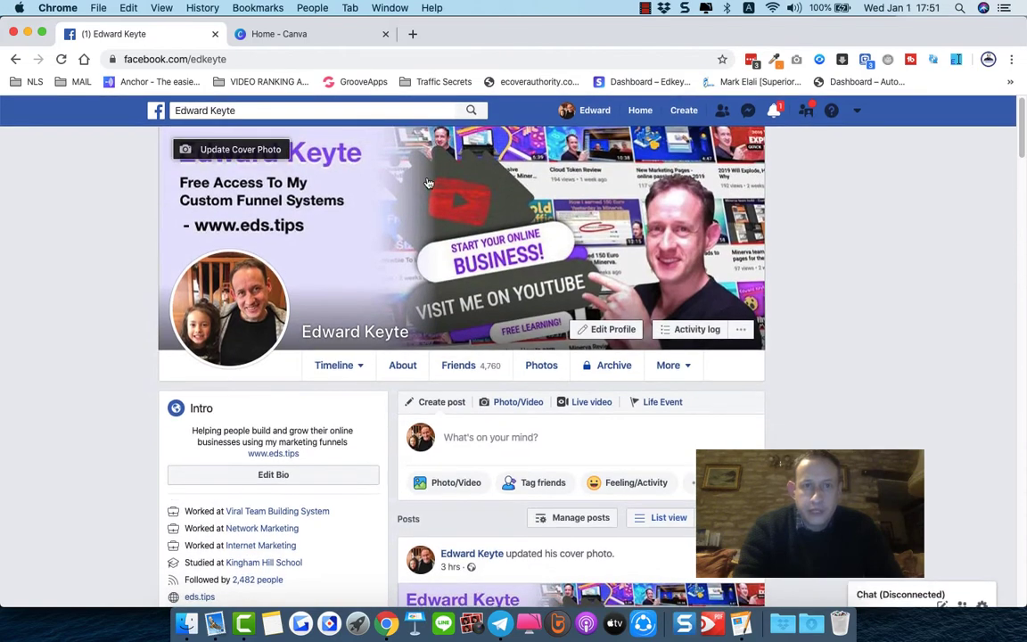
scroll(down, 3)
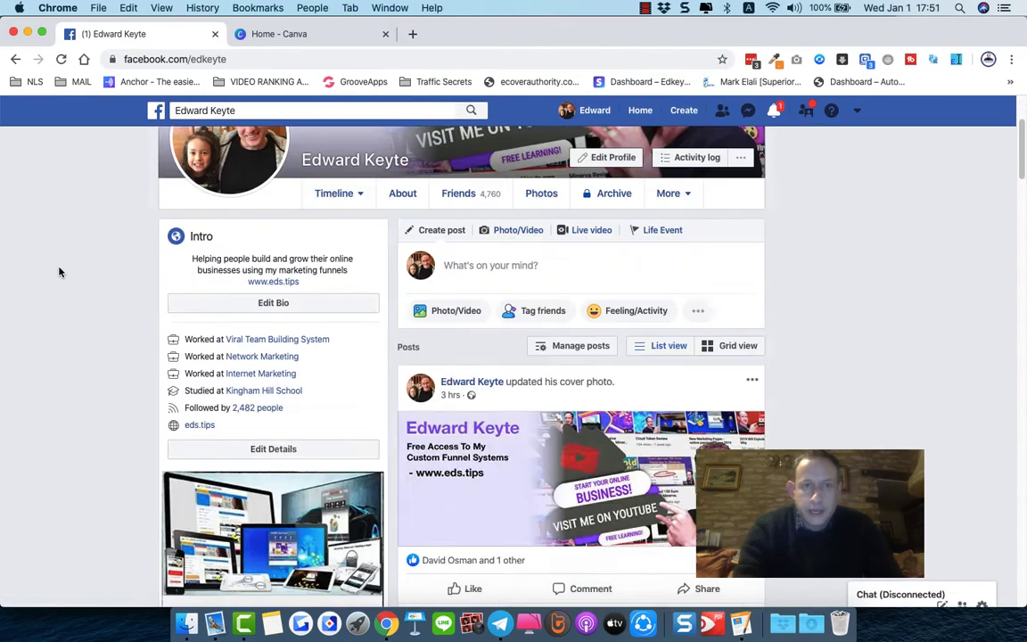
scroll(down, 3)
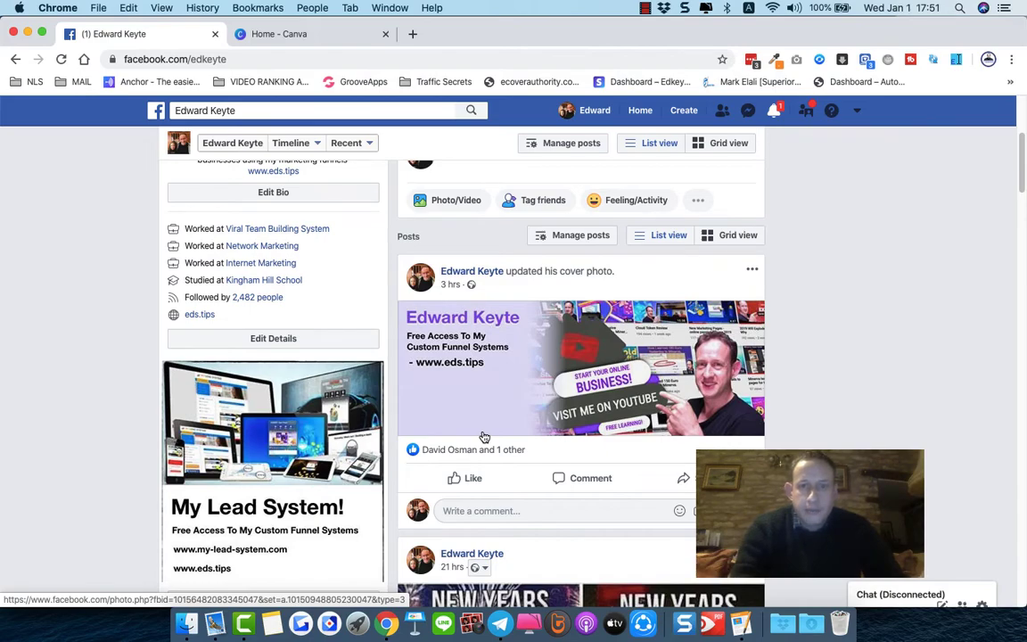
Scroll the December 2019 timeline past the 2020 marketing plan video to the bitcoin chocolate post
scroll(down, 3)
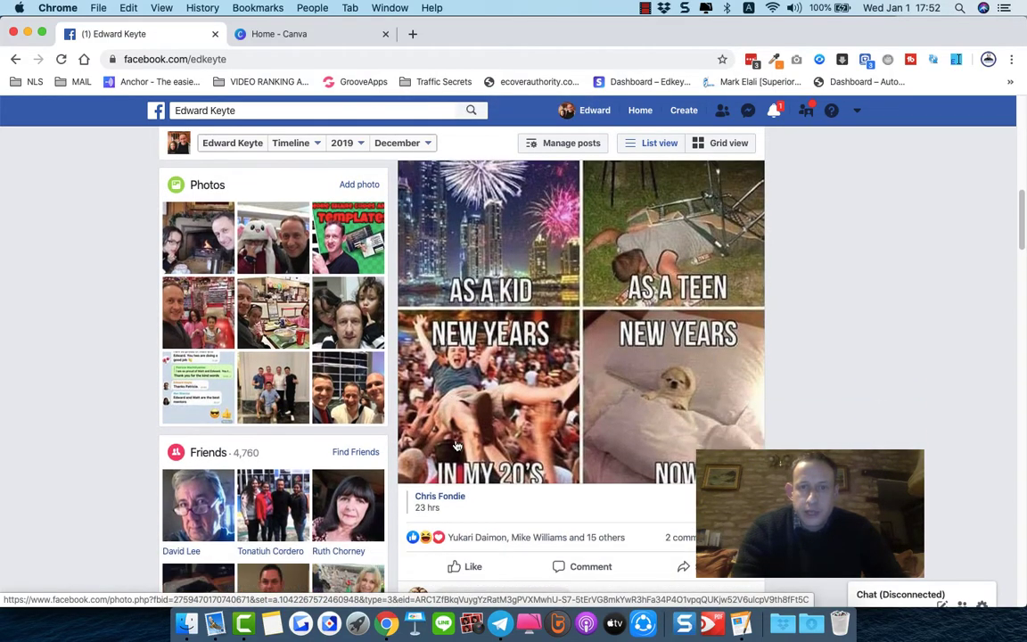
scroll(down, 3)
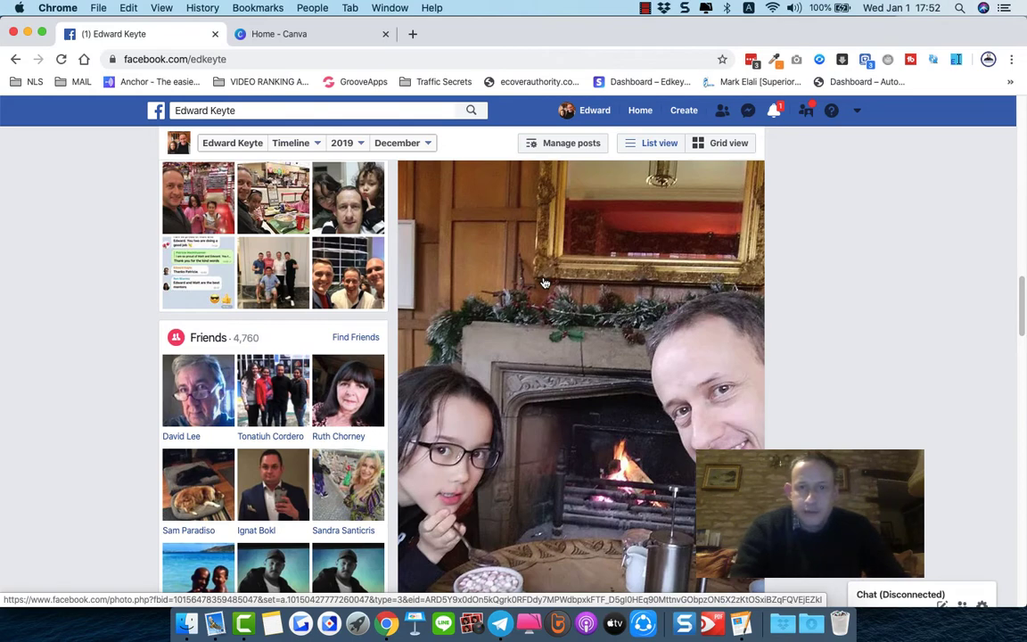
scroll(down, 3)
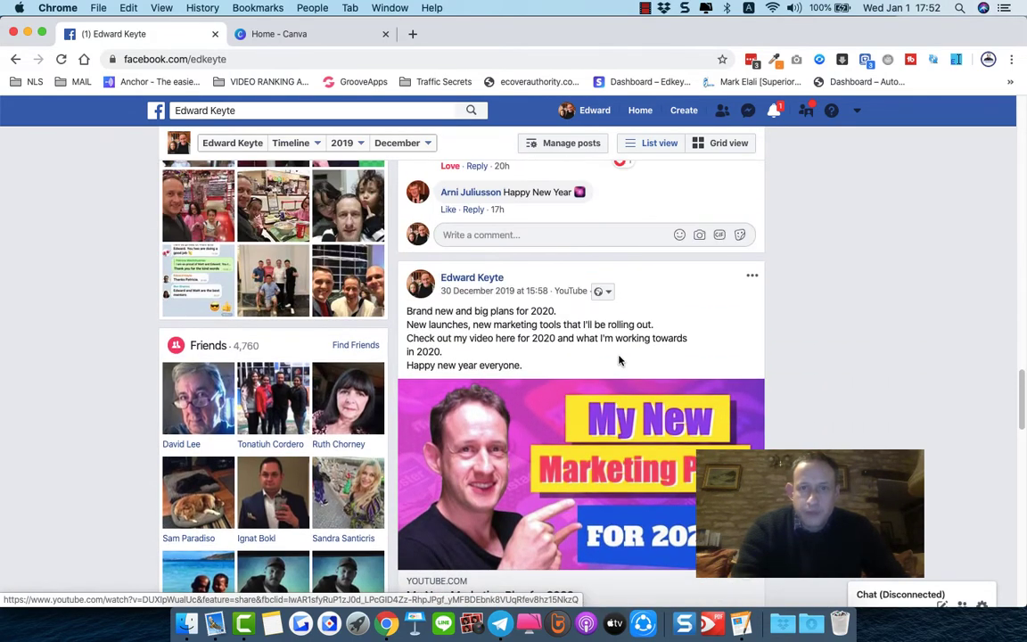
scroll(down, 3)
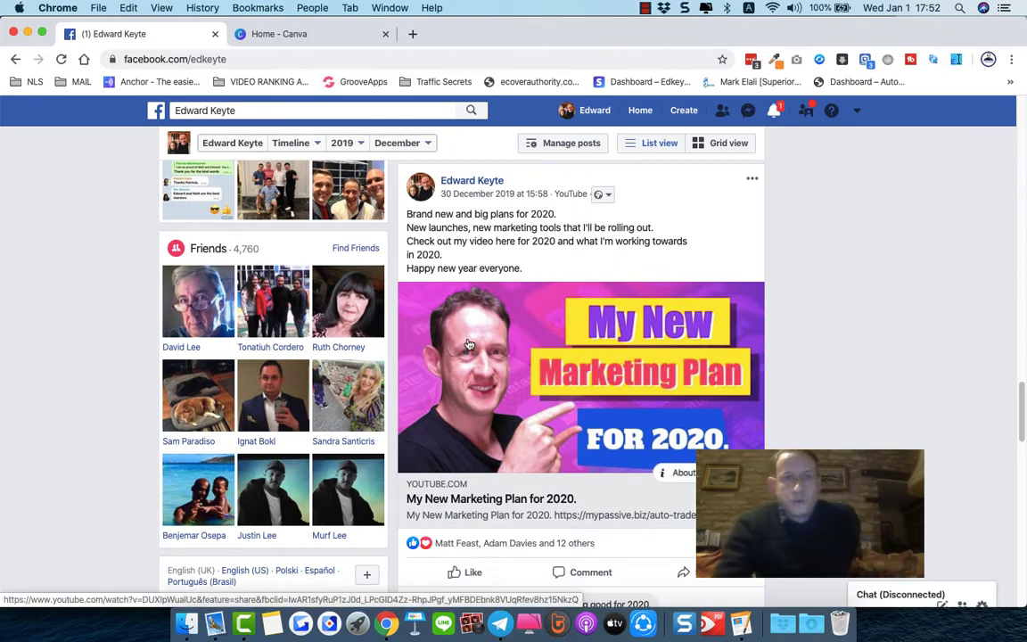
scroll(down, 3)
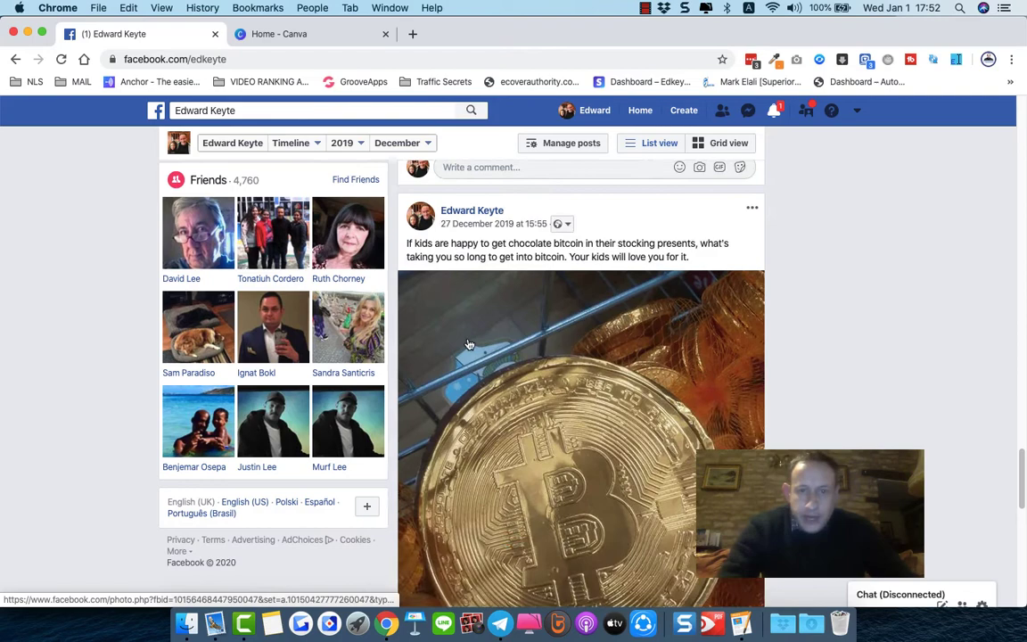
scroll(down, 3)
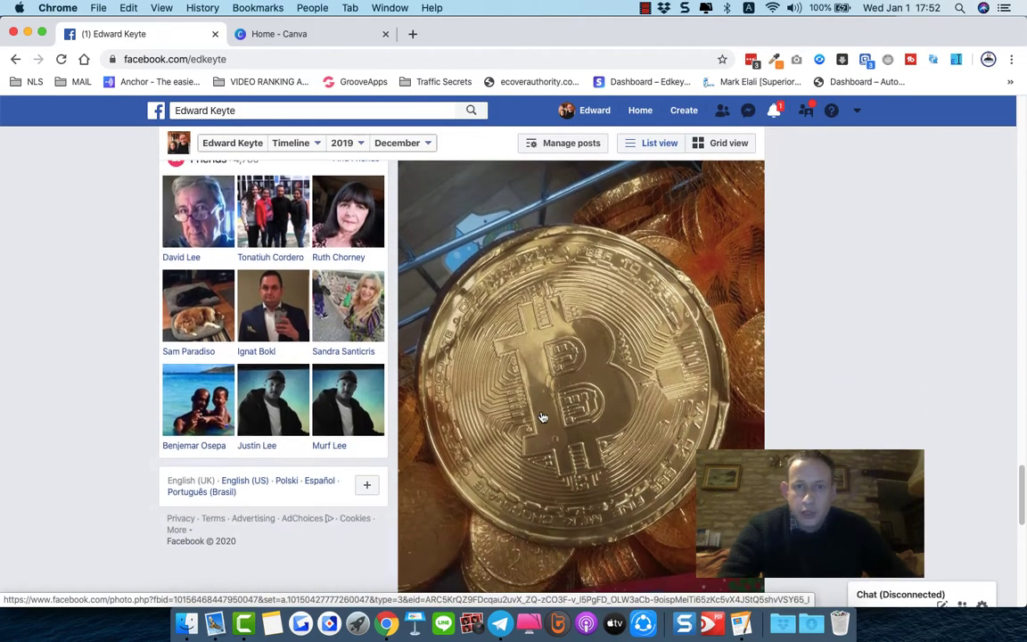
scroll(up, 3)
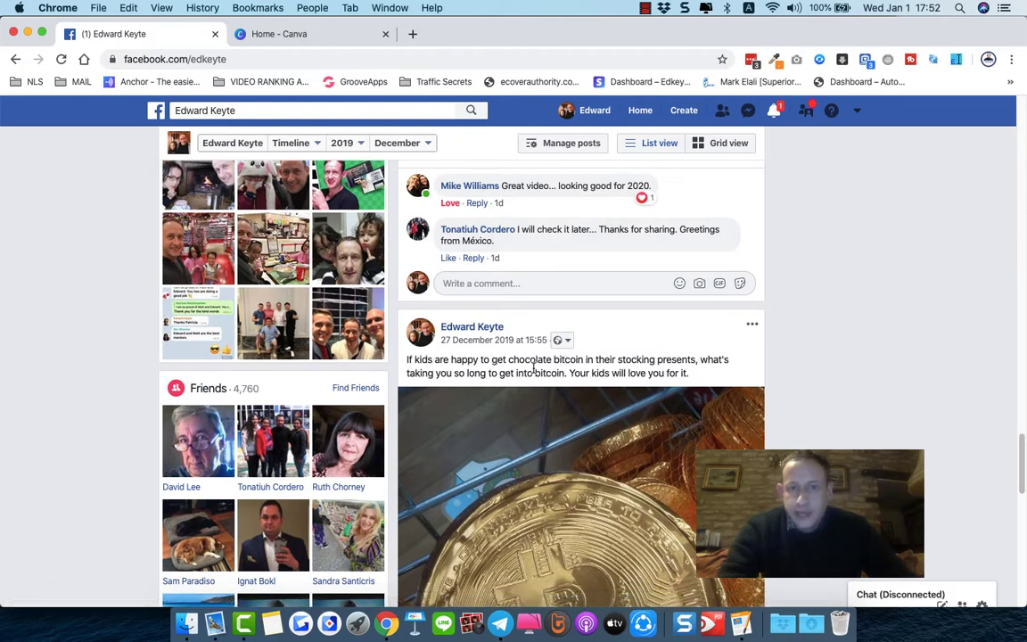
mouse_move(697, 375)
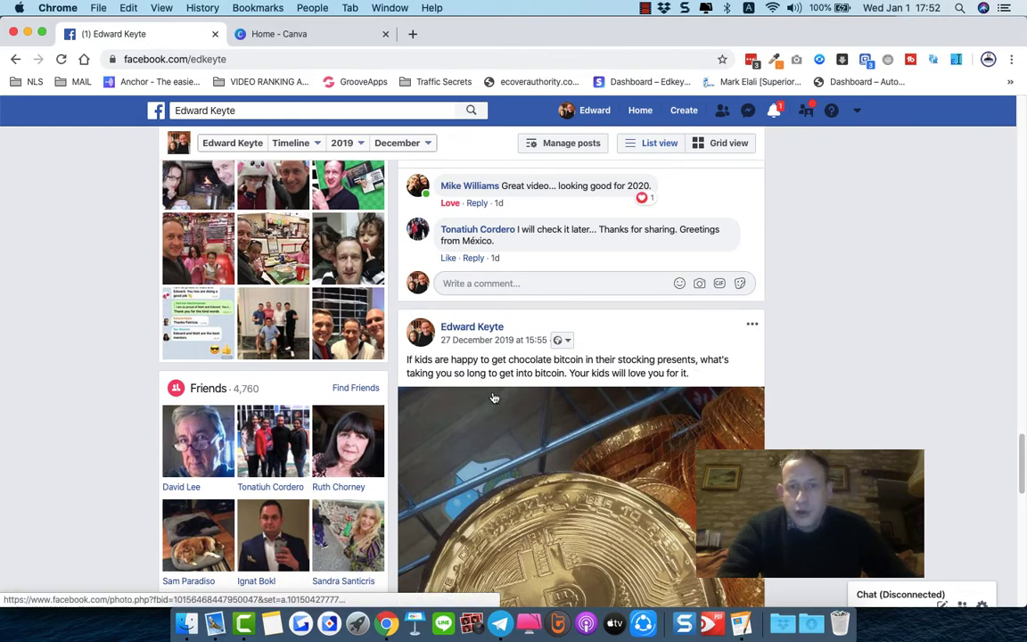
mouse_move(663, 381)
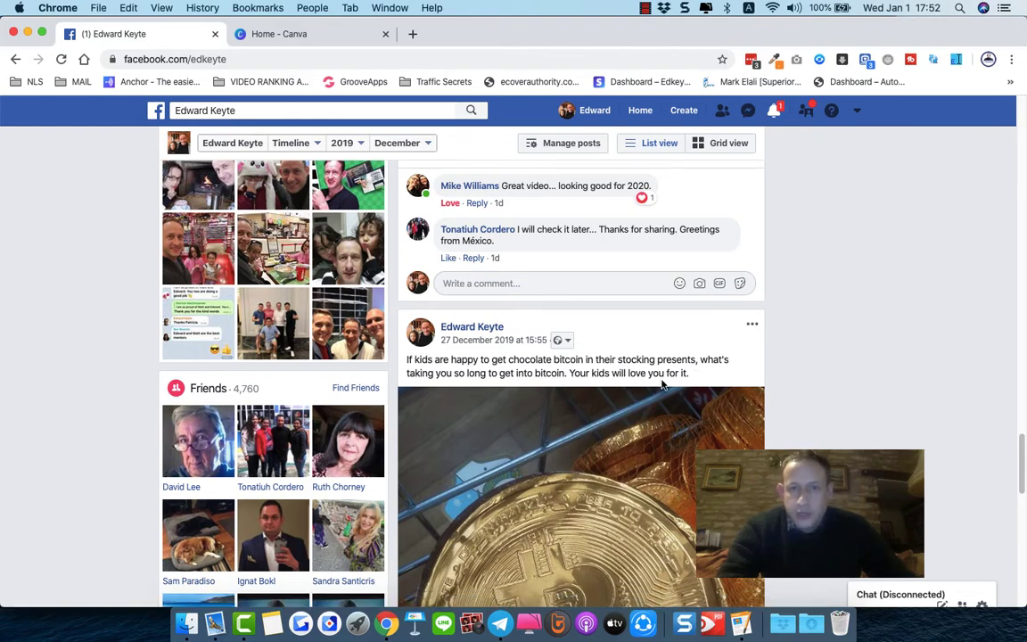
Continue down to the Christmas morning and Boxing Day family photo posts
scroll(down, 3)
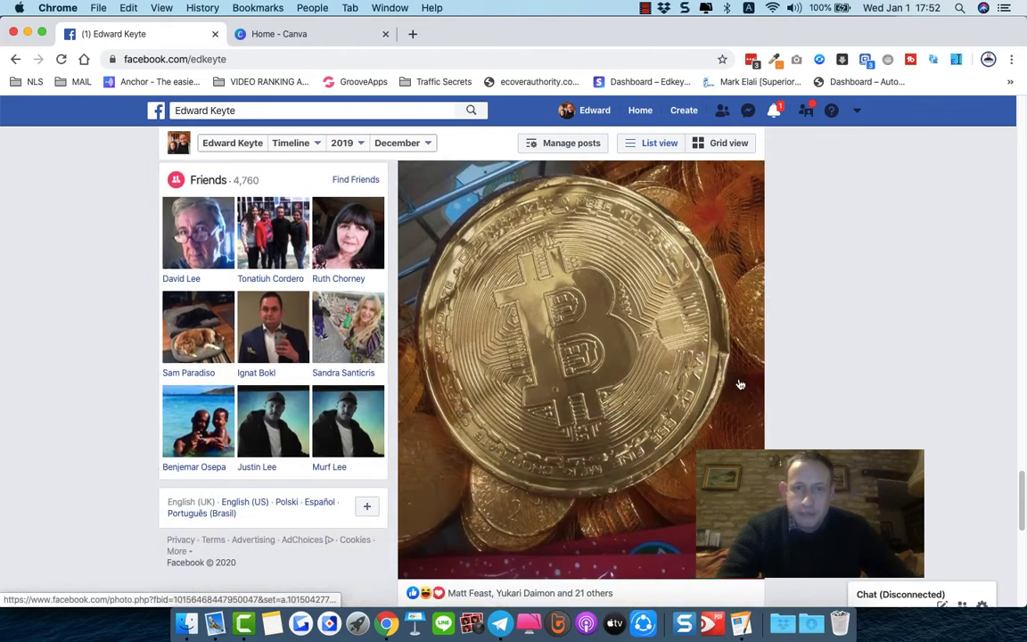
scroll(down, 3)
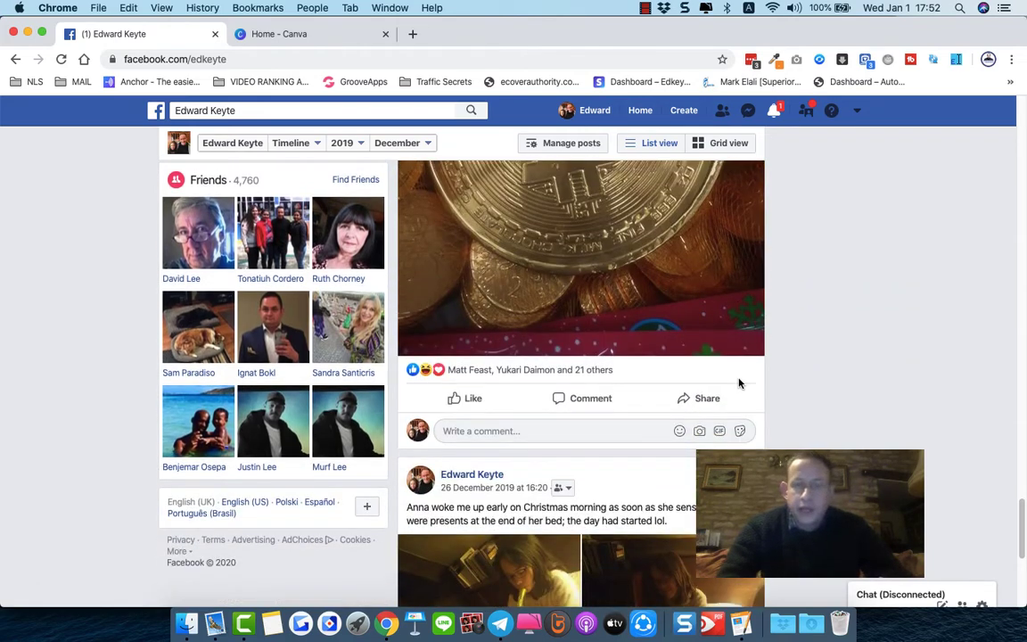
scroll(down, 3)
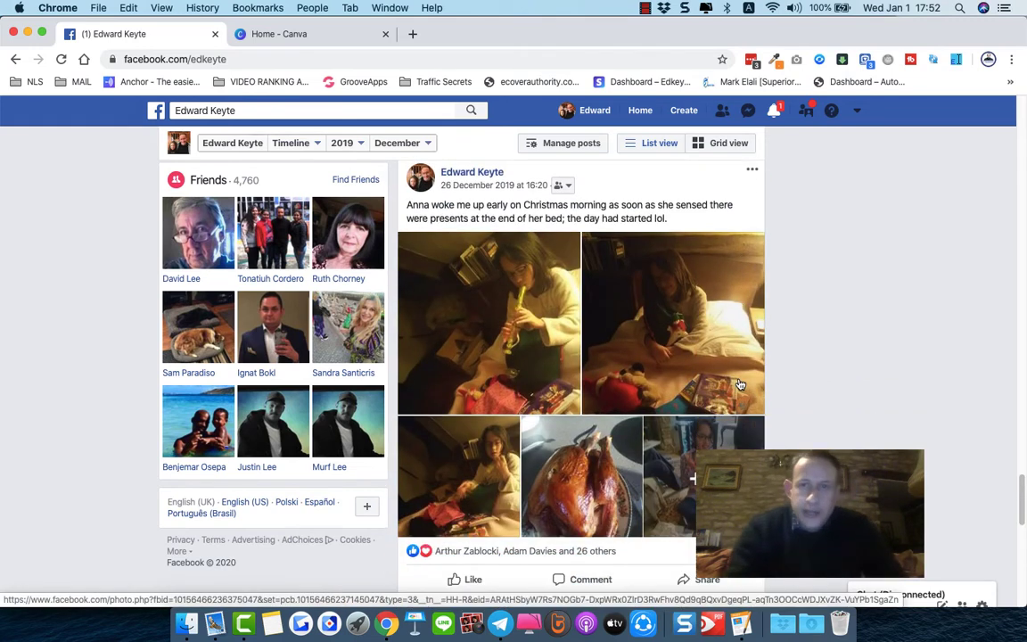
scroll(down, 3)
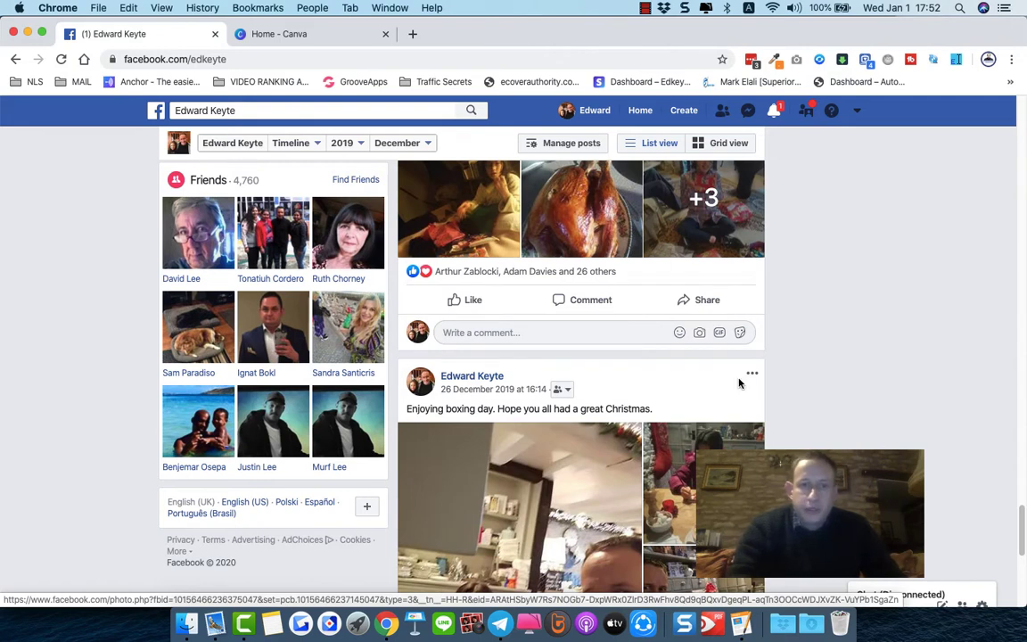
Scroll past the shared Christmas memory post to the 15 December Gary Vaynerchuk video share
scroll(down, 3)
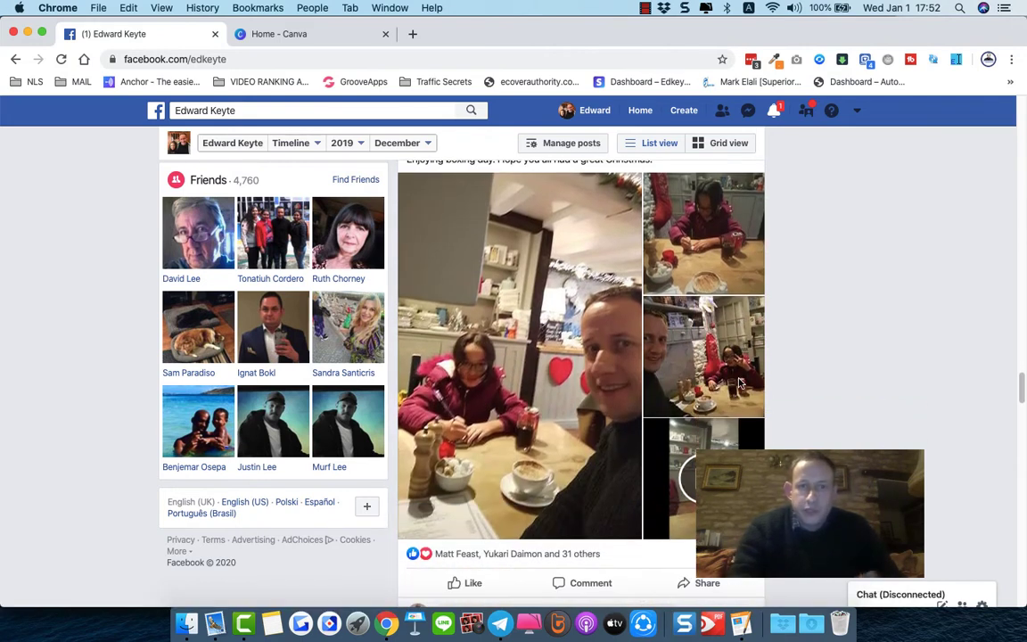
scroll(down, 3)
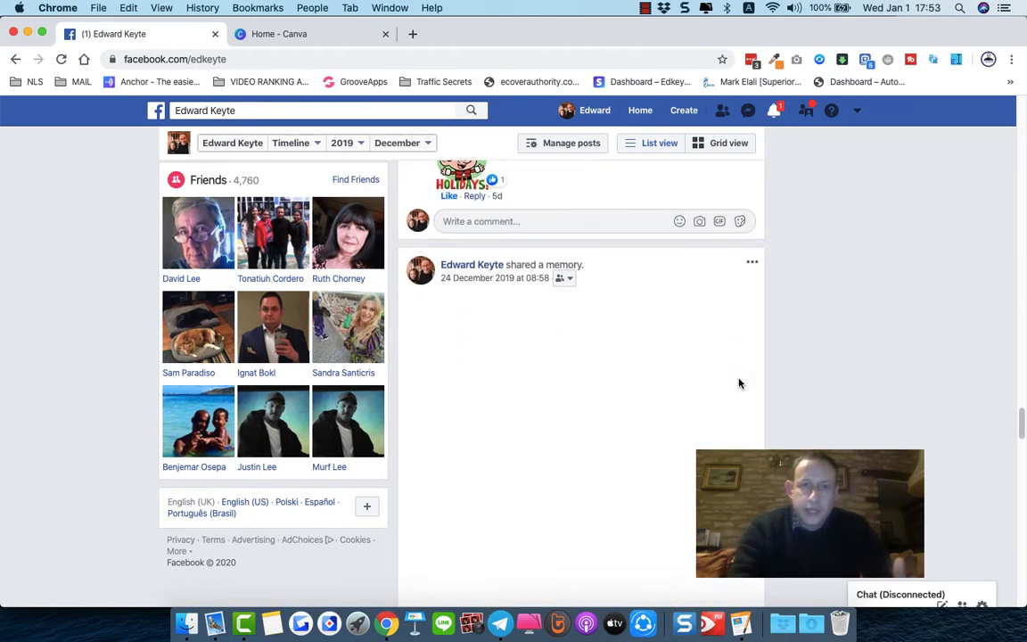
scroll(down, 3)
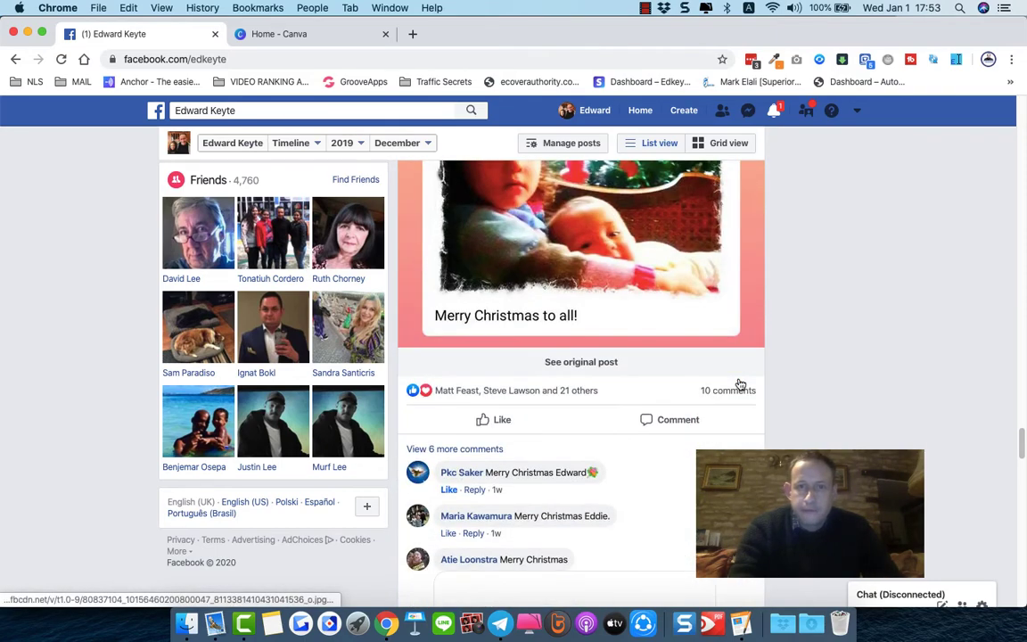
scroll(down, 3)
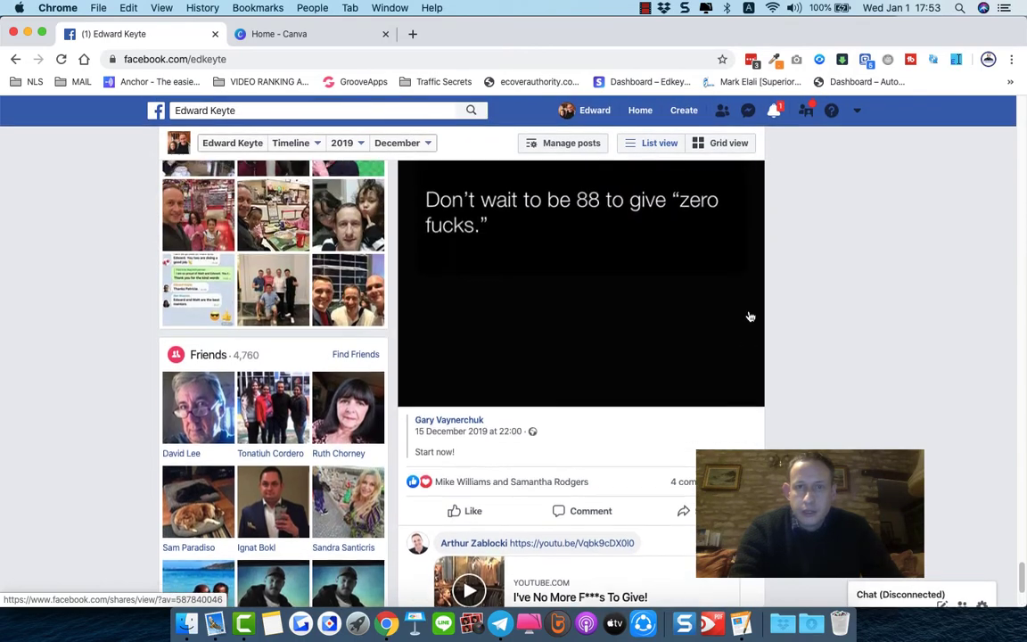
Scroll to the 15 December Minerva post and play its promo video
scroll(down, 3)
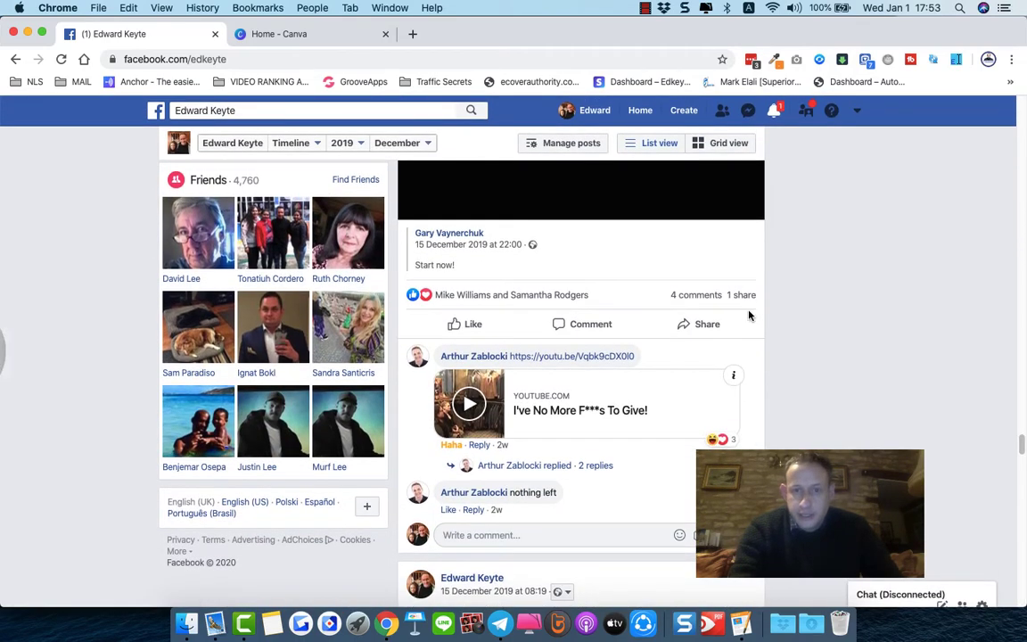
scroll(down, 3)
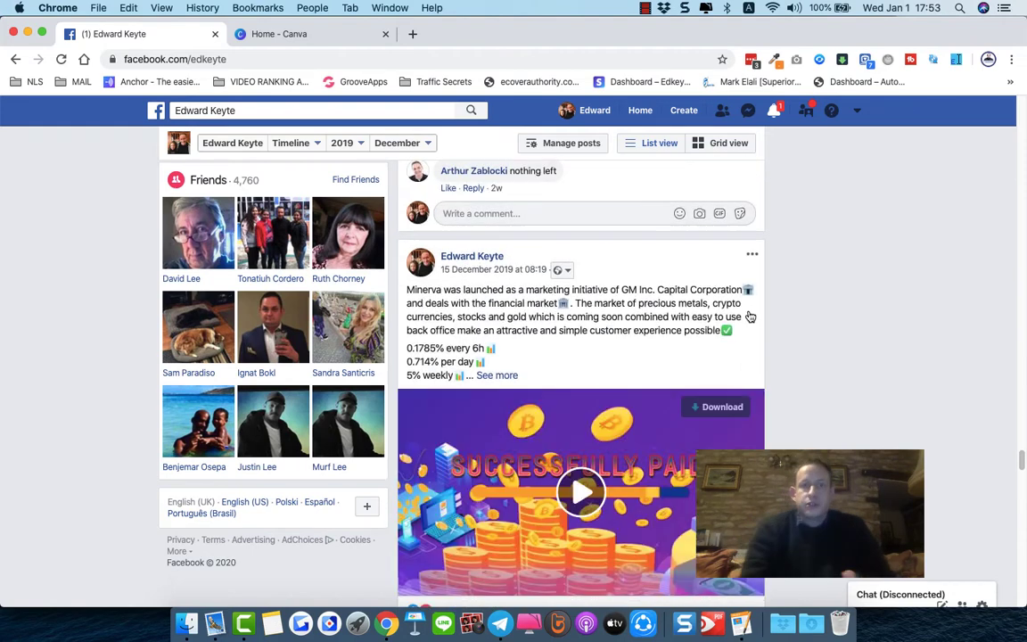
click(581, 492)
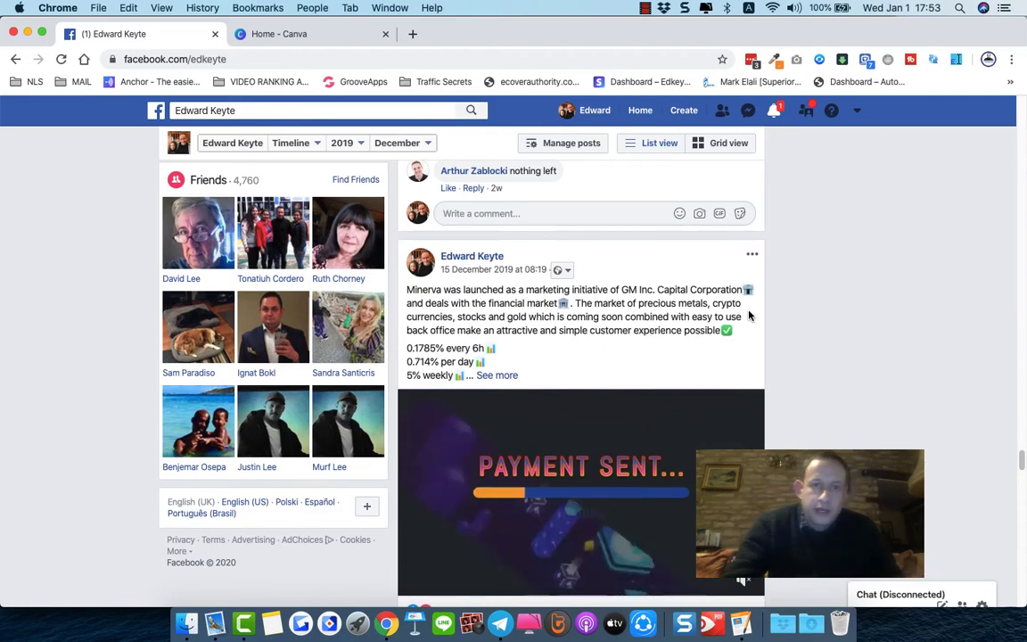
scroll(down, 3)
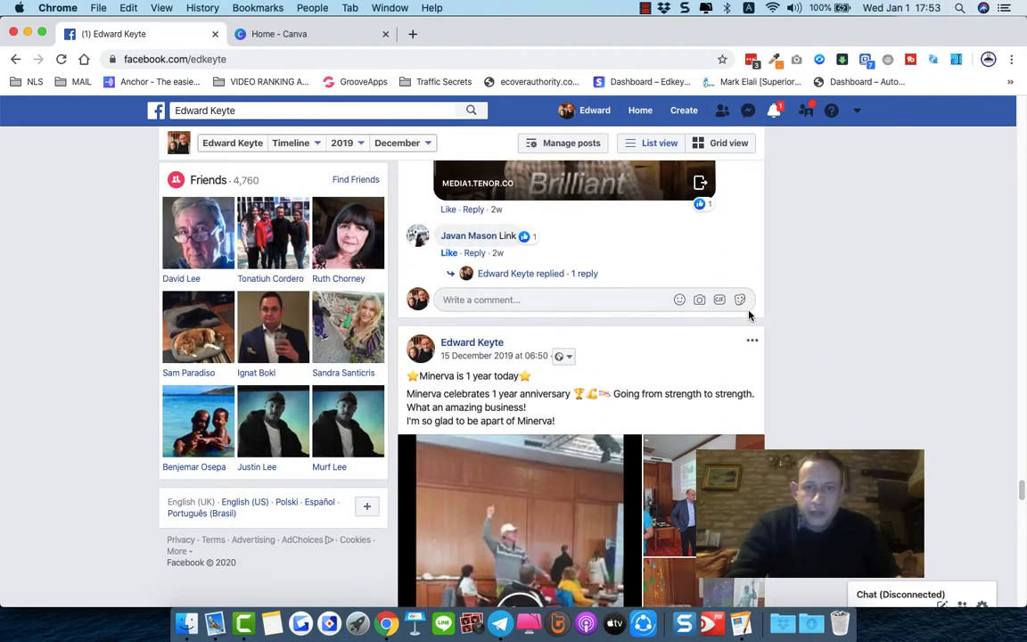
scroll(down, 3)
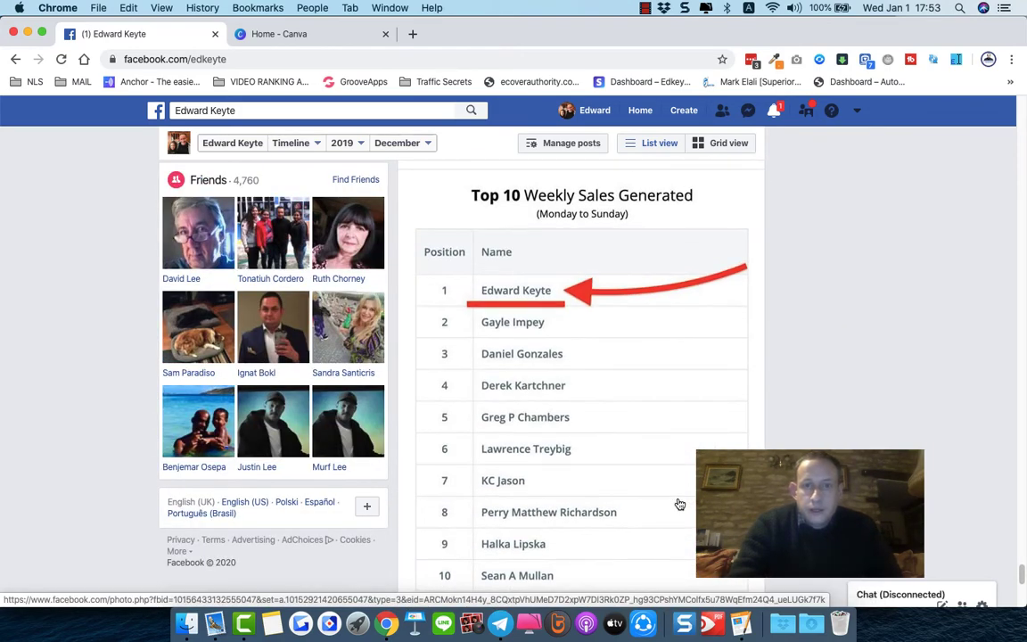
Return to the top of the profile with the cover photo, glancing at the Canva home page on the way
scroll(down, 3)
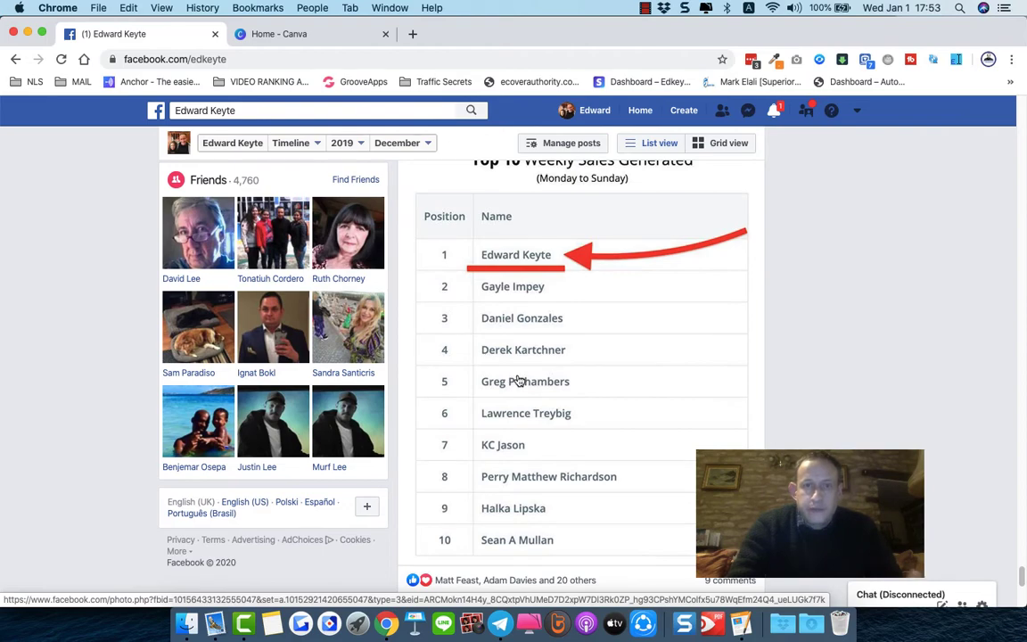
scroll(down, 3)
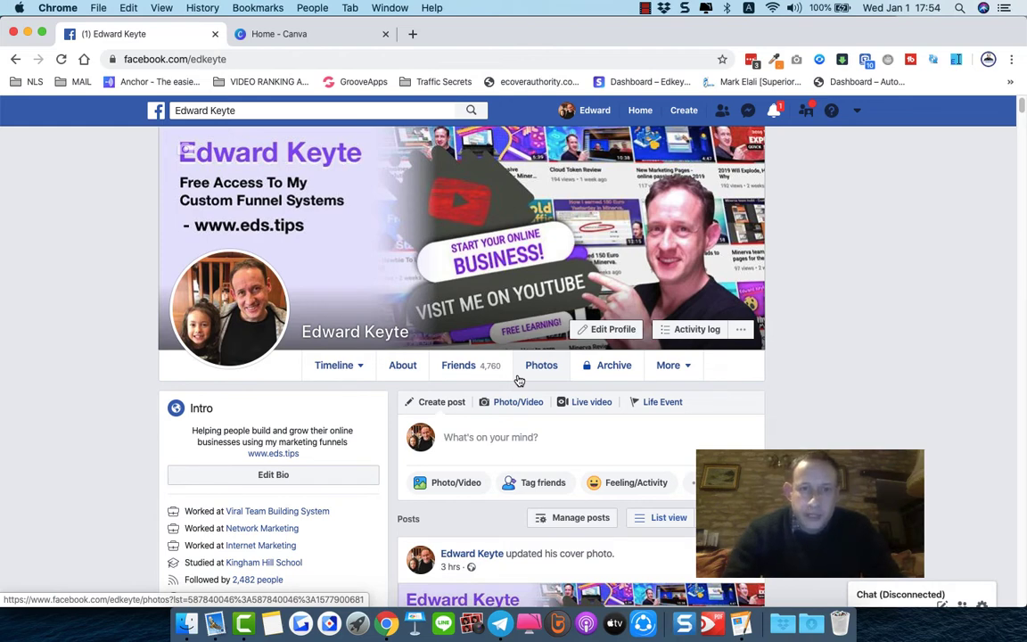
click(278, 34)
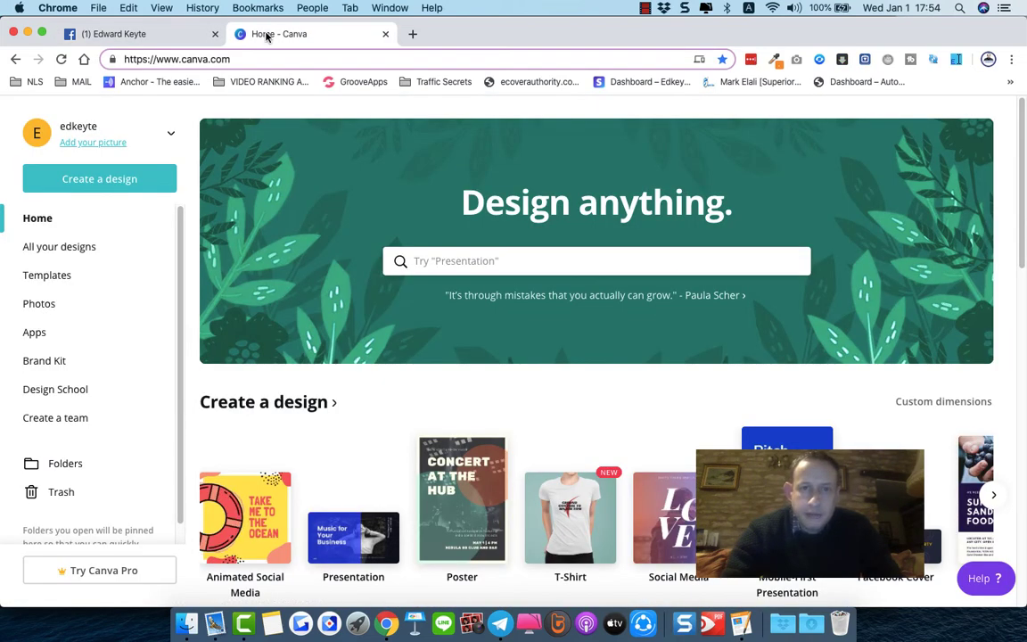
mouse_move(194, 64)
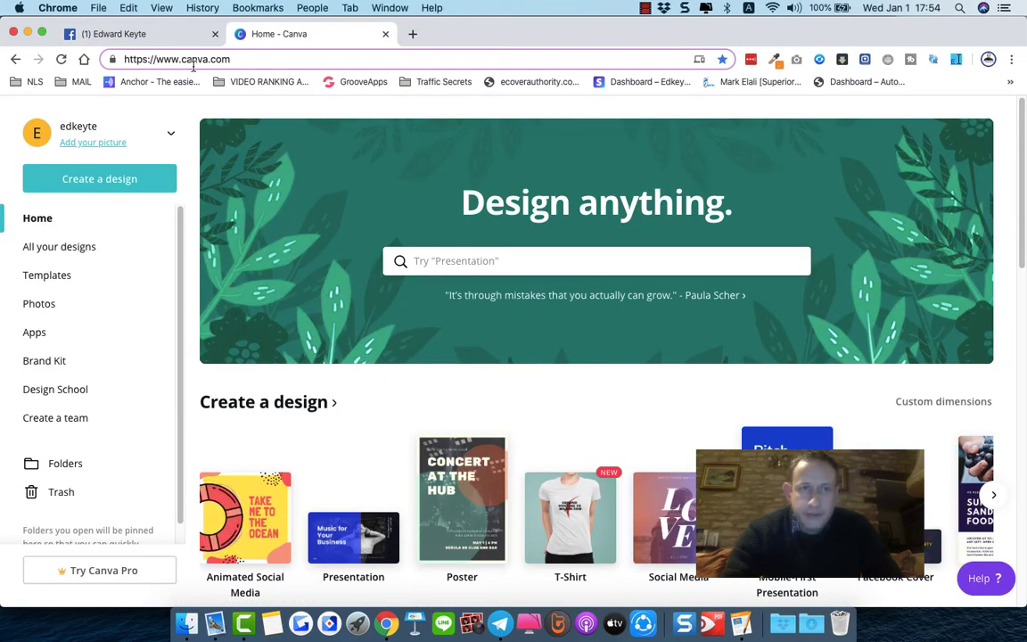
click(115, 35)
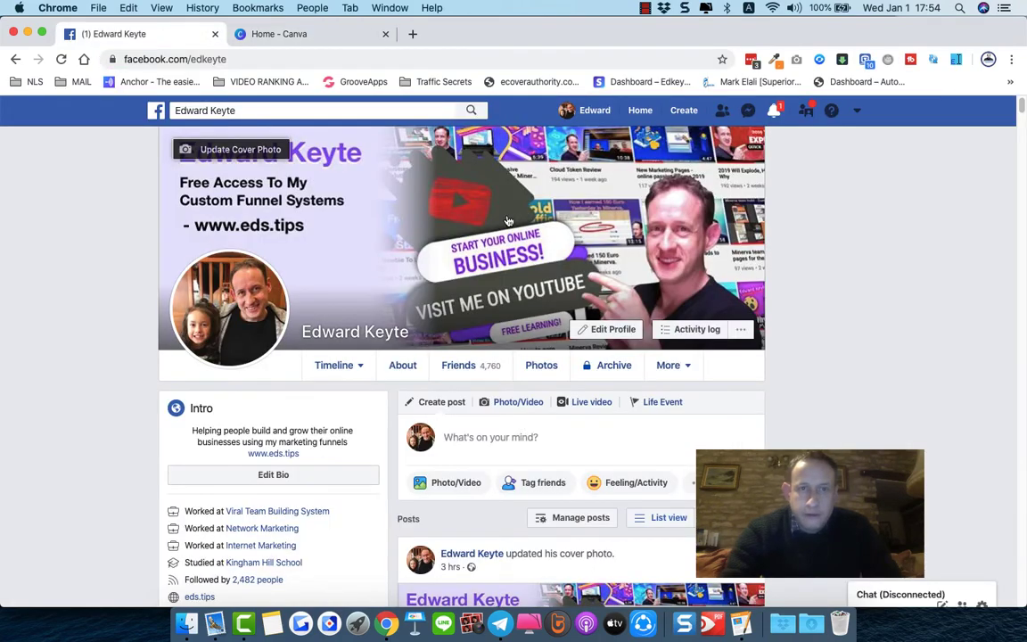
scroll(down, 3)
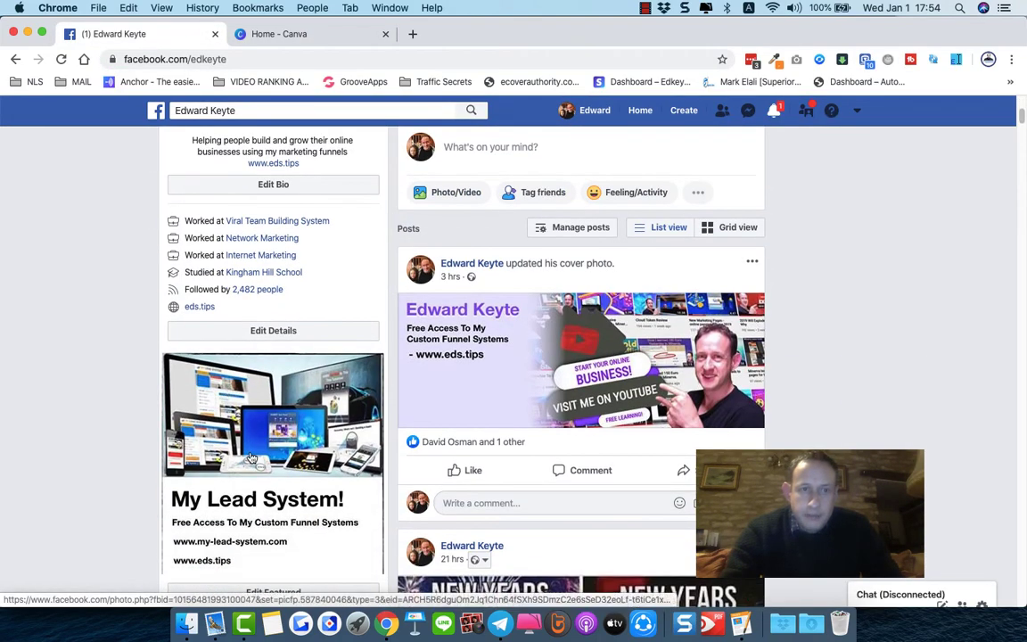
scroll(down, 3)
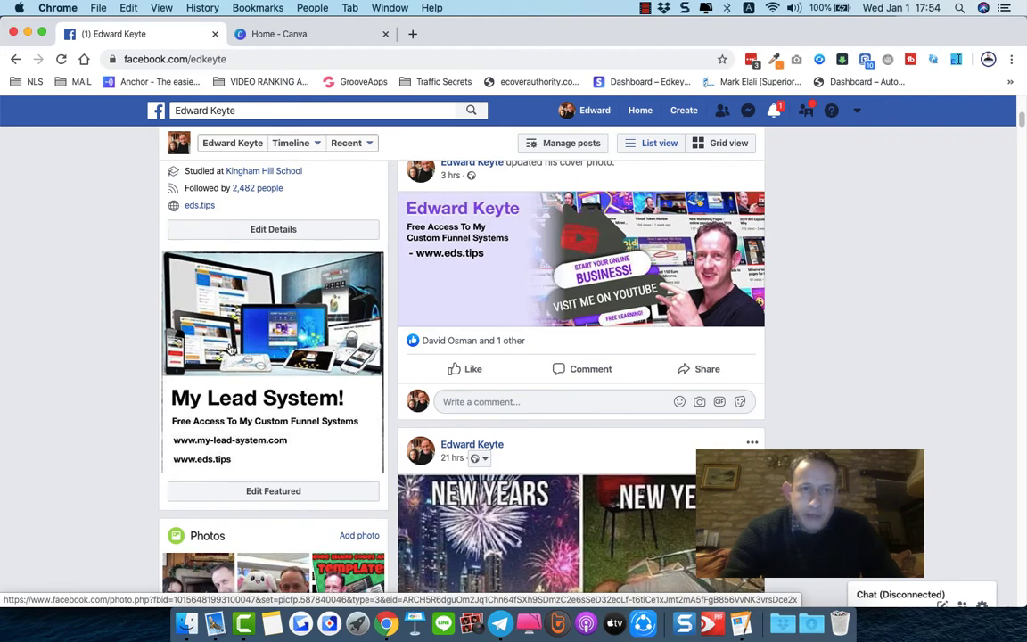
scroll(up, 3)
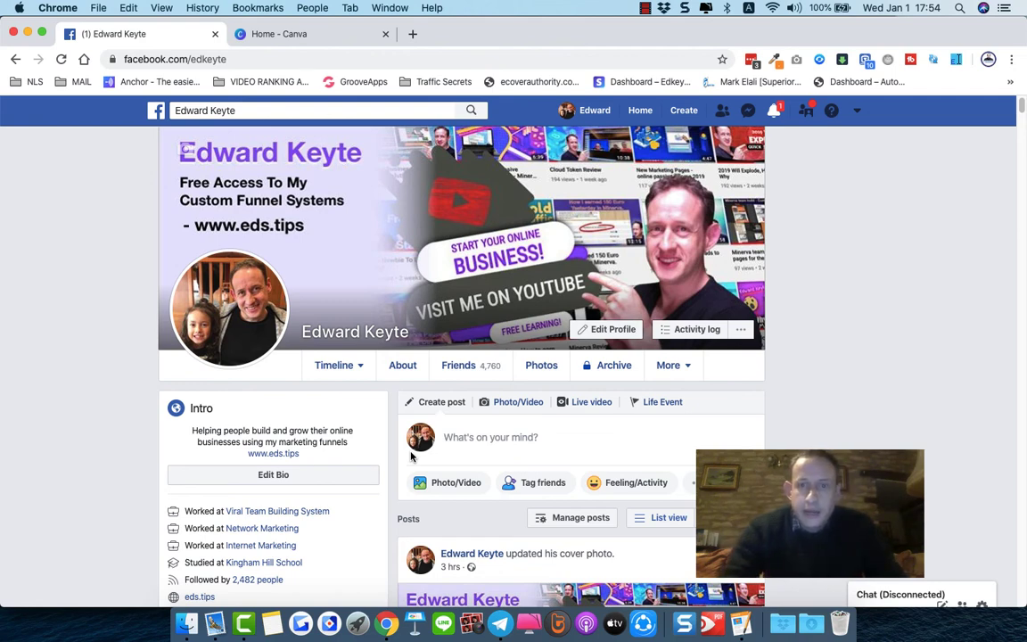
mouse_move(581, 189)
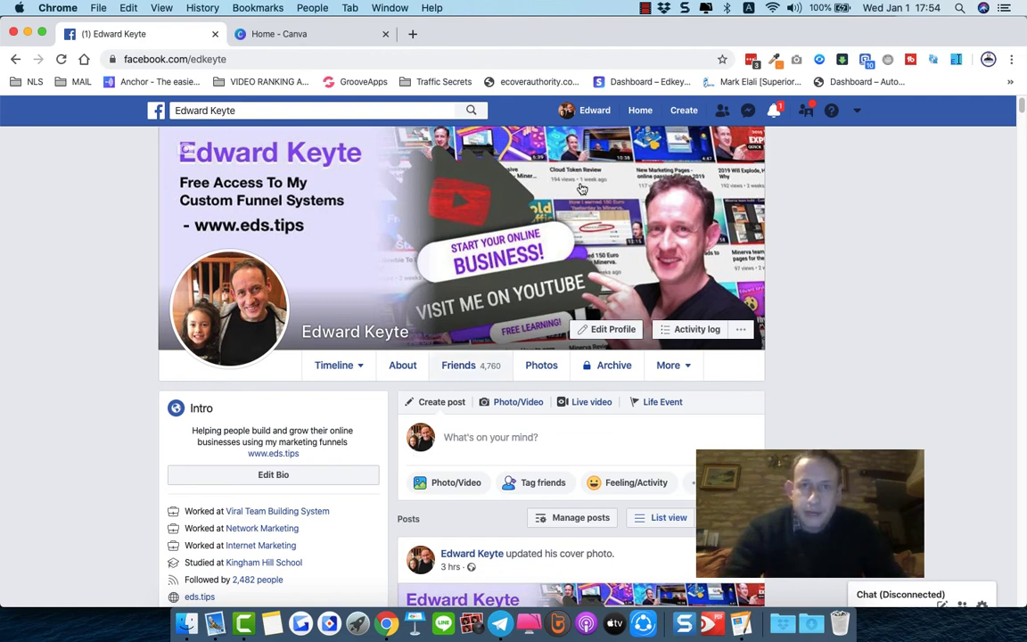